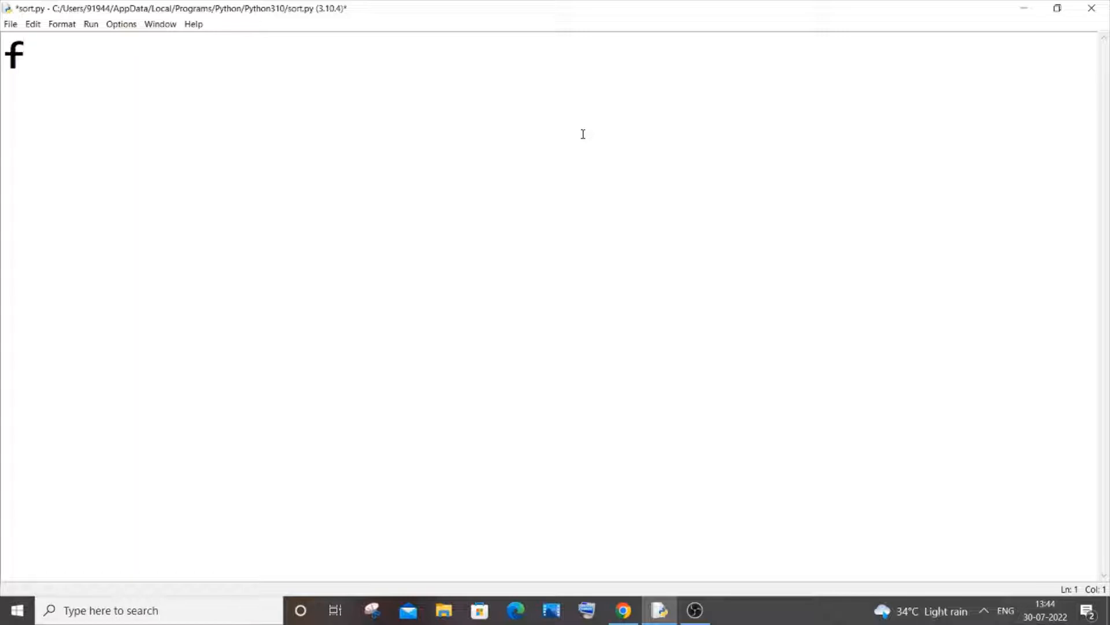
# Set f to 123.456 on the first line of sort.py.
pyautogui.write('=')
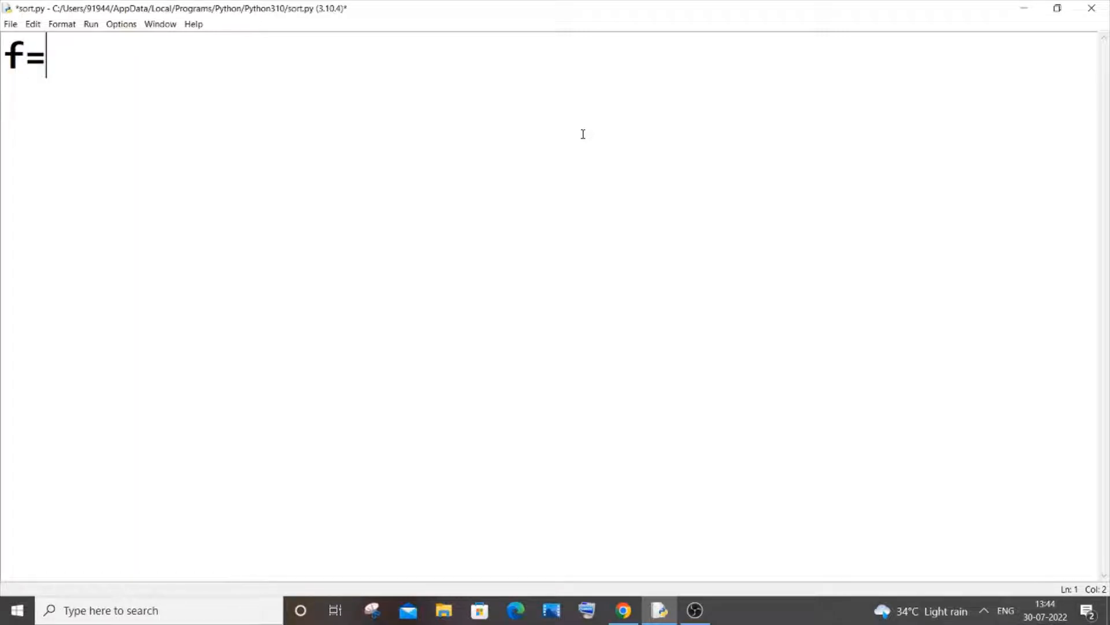
pyautogui.write('123.')
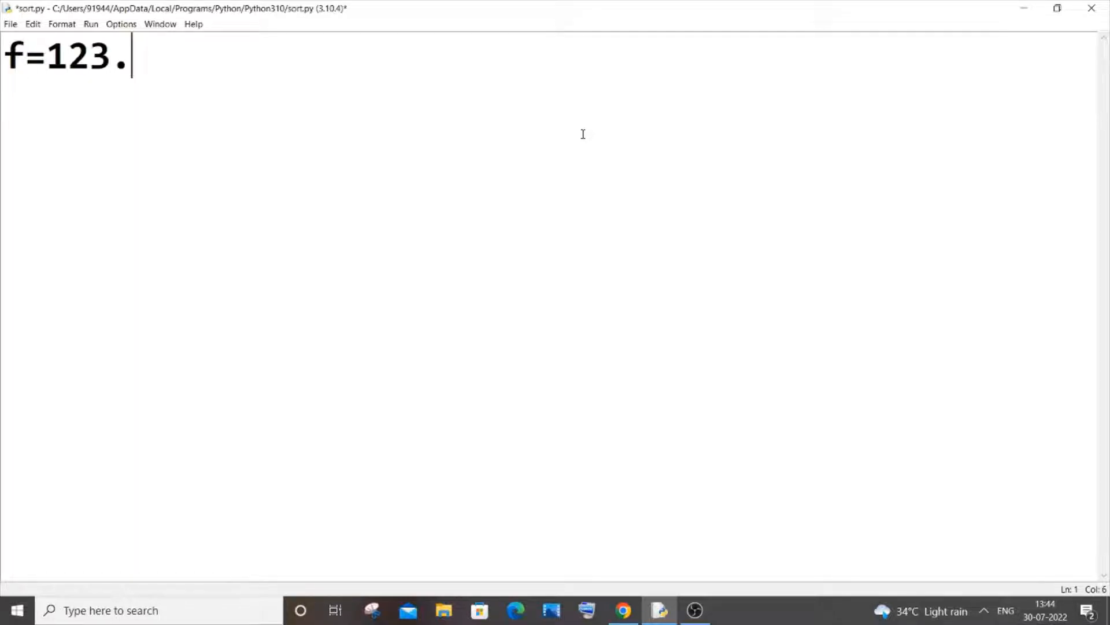
pyautogui.write('456')
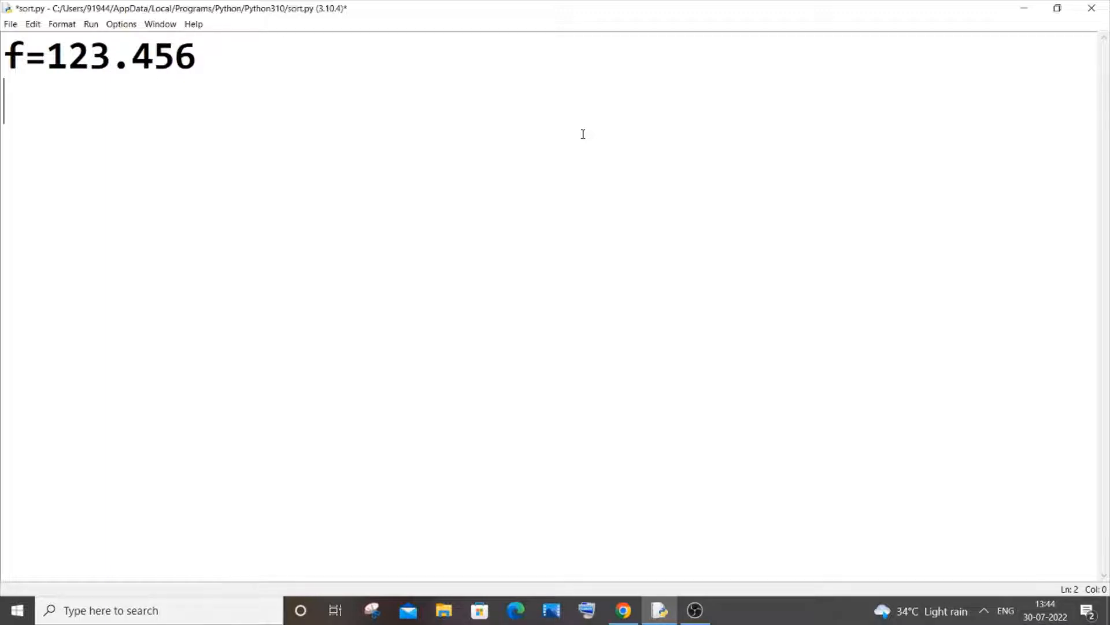
# Add rn=round(f*100.00)/100.00 to round f to two decimals.
pyautogui.write('rn=')
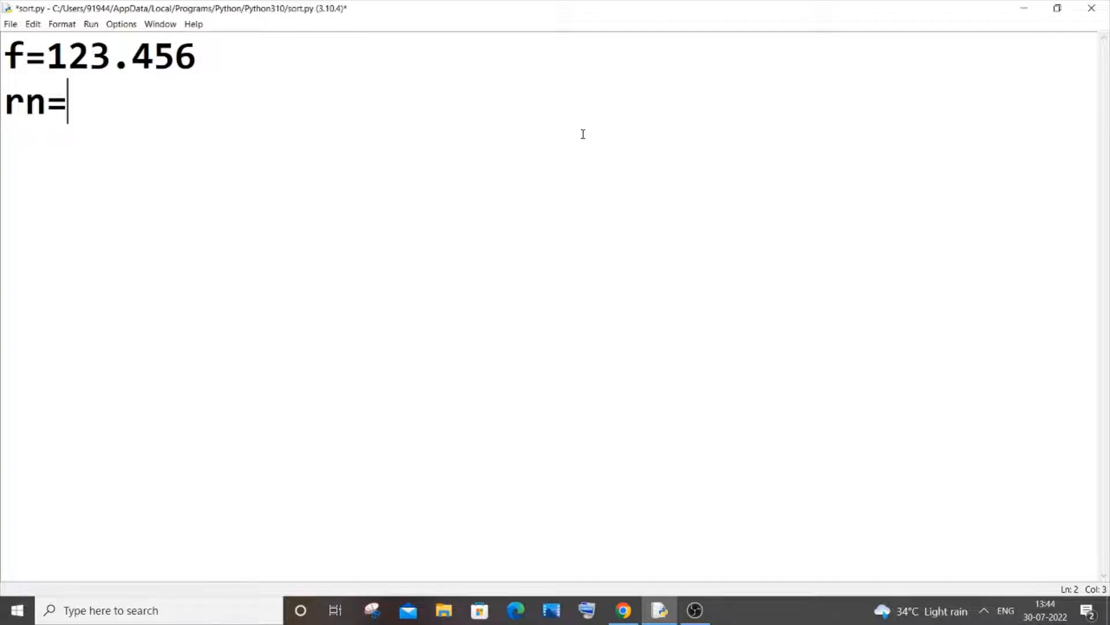
pyautogui.write('round')
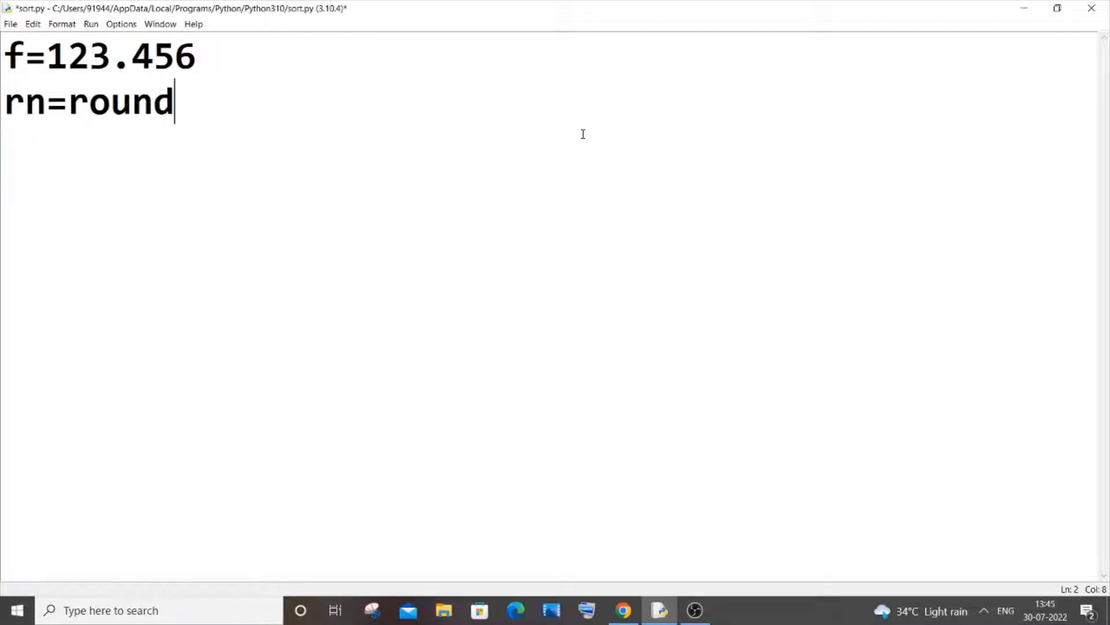
pyautogui.write('(')
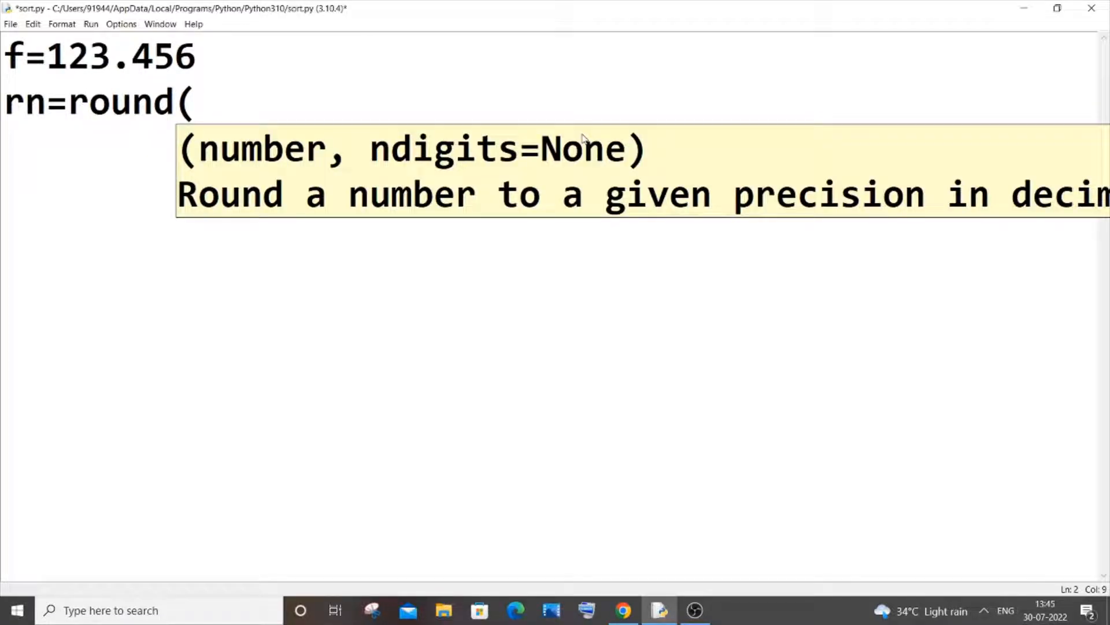
pyautogui.write('f*')
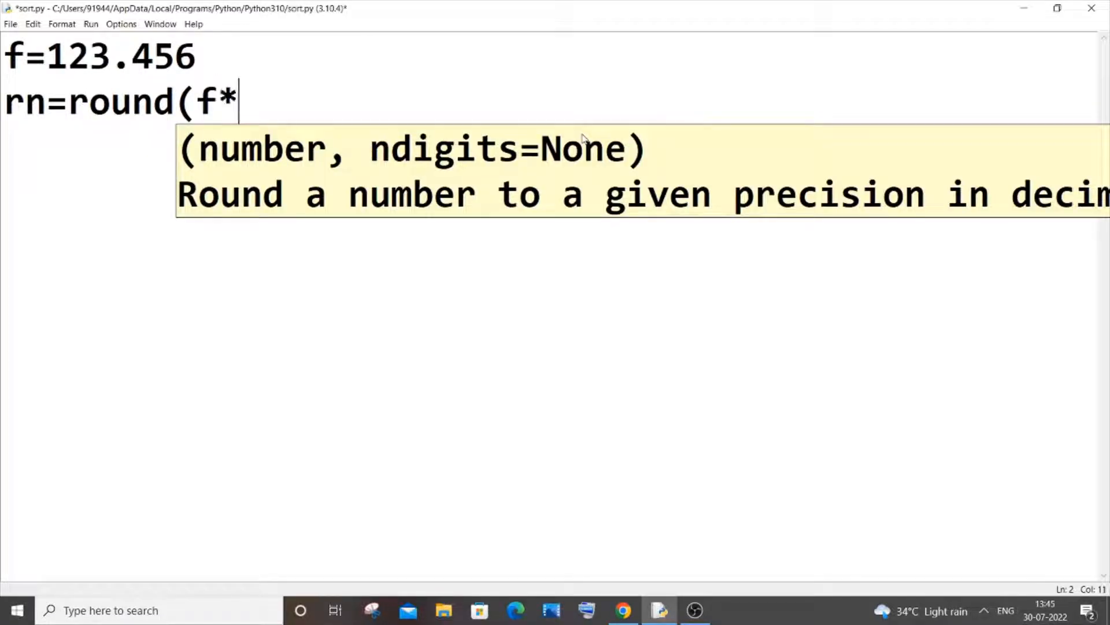
pyautogui.write('100.')
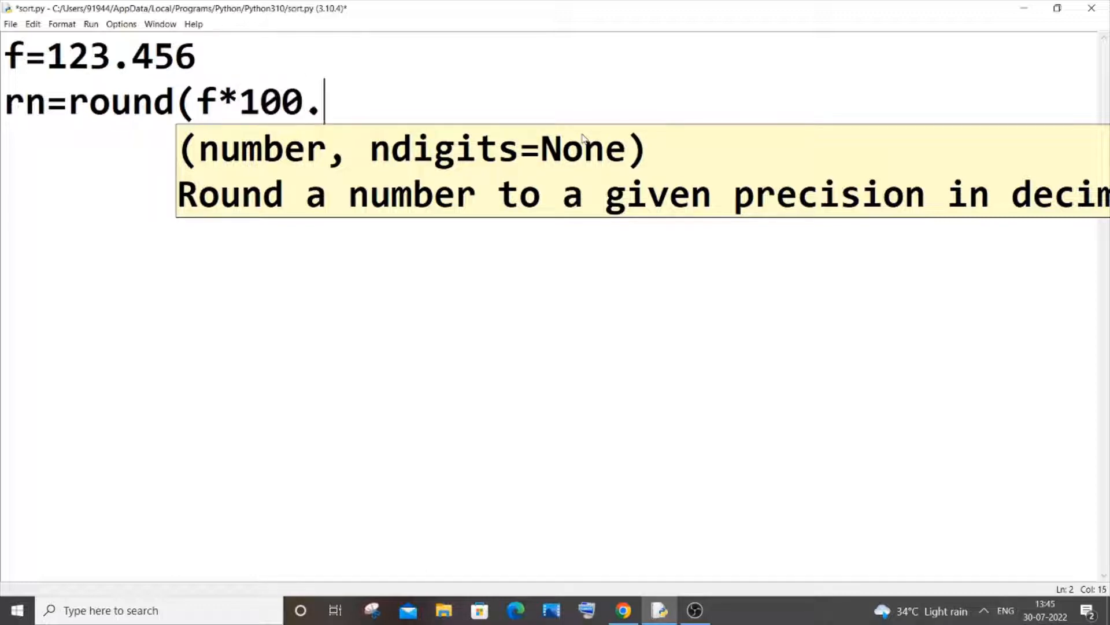
pyautogui.write('00)')
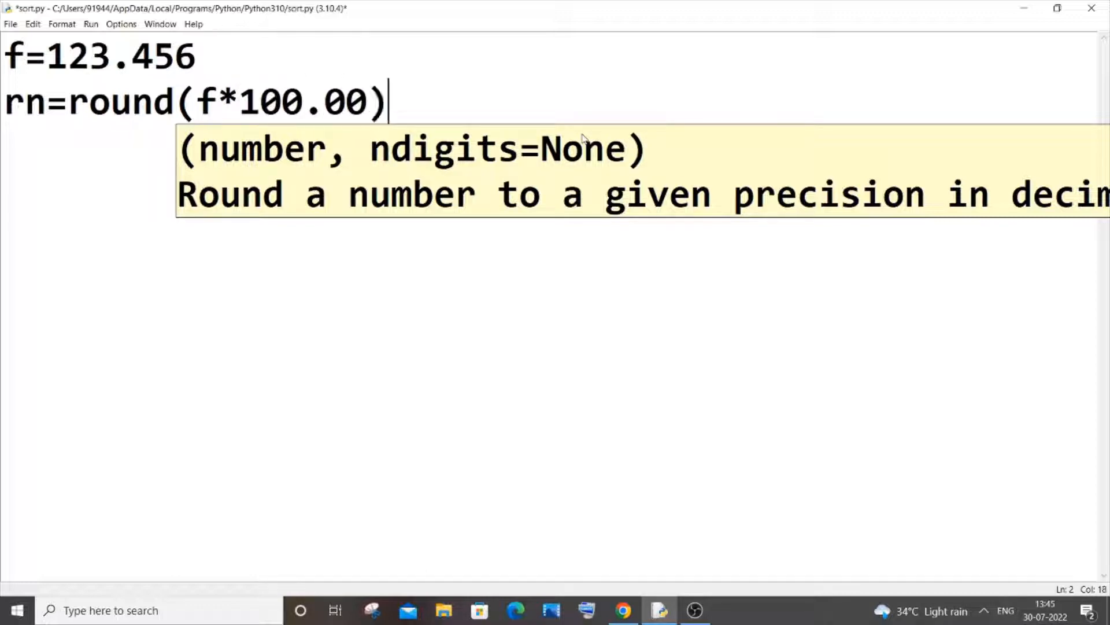
pyautogui.write('/')
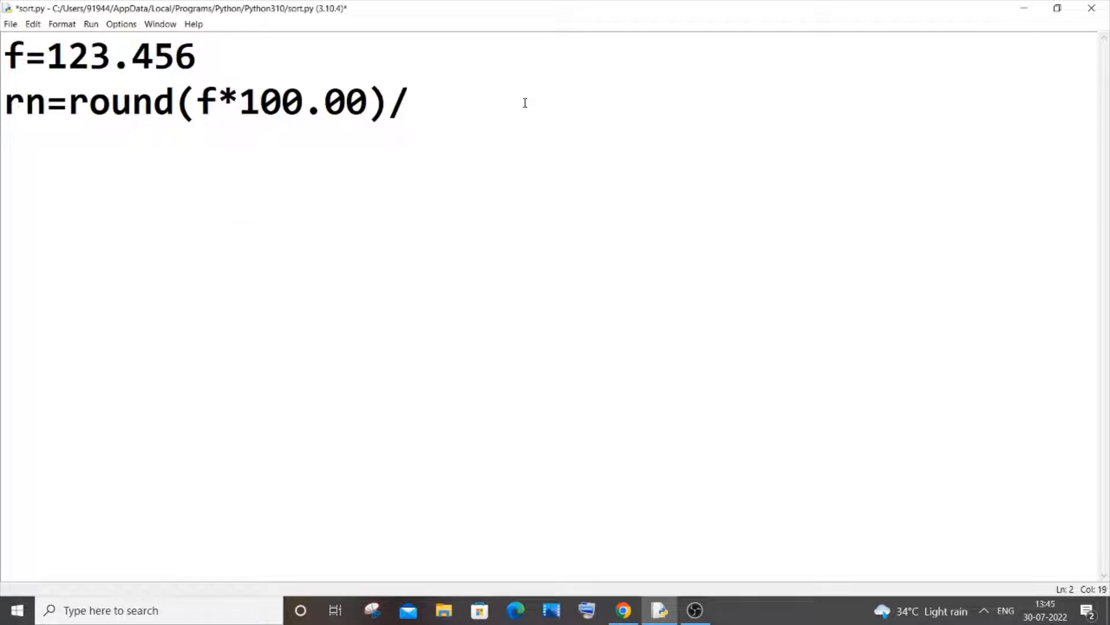
pyautogui.write('100.00')
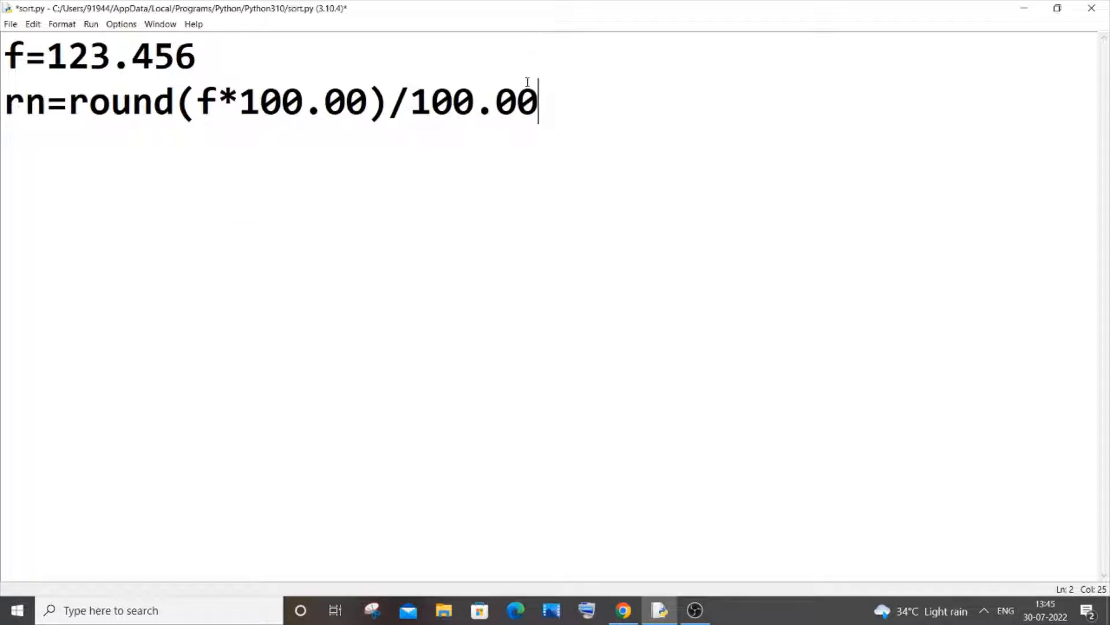
pyautogui.moveTo(538, 101); pyautogui.dragTo(85, 101)
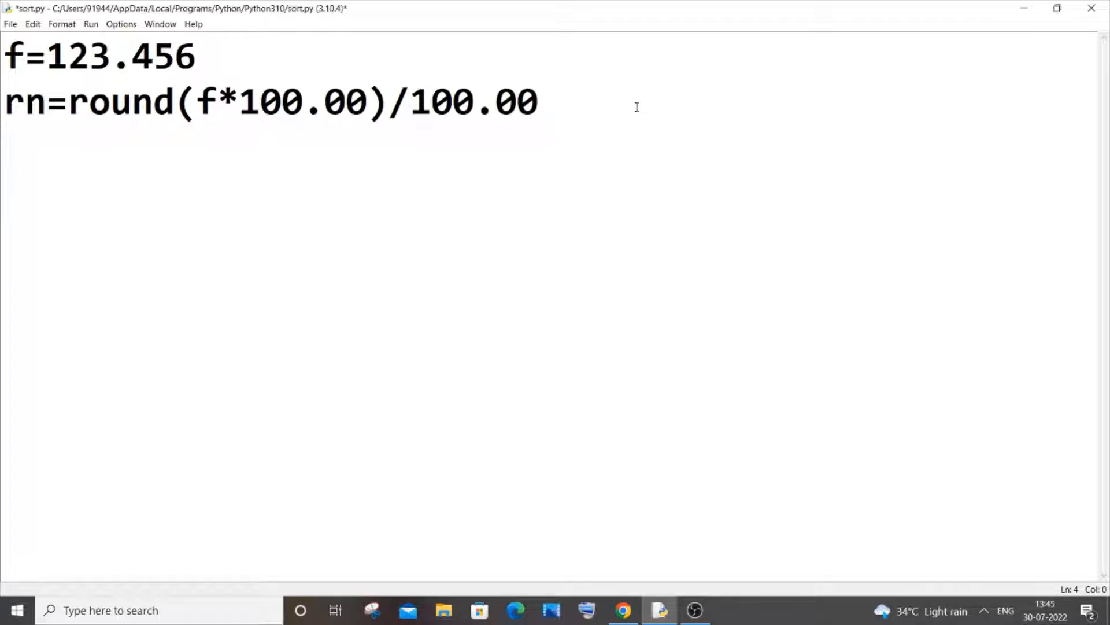
# Write the rounding notes 2.412=>2 and 2.754636=>3, then select both lines.
pyautogui.write('2.4')
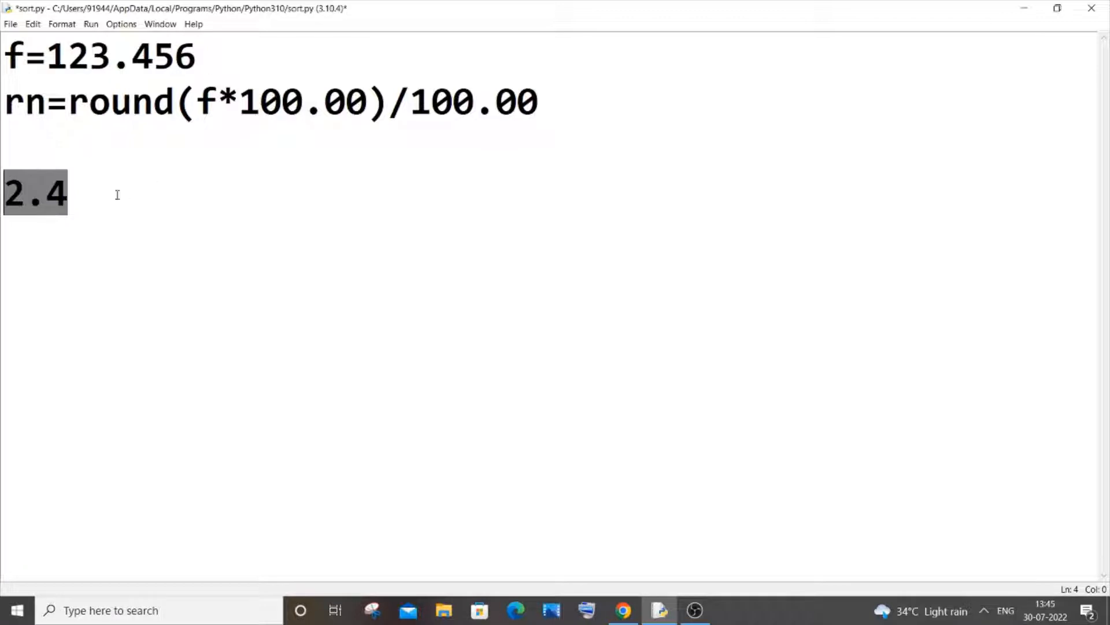
pyautogui.click(67, 193)
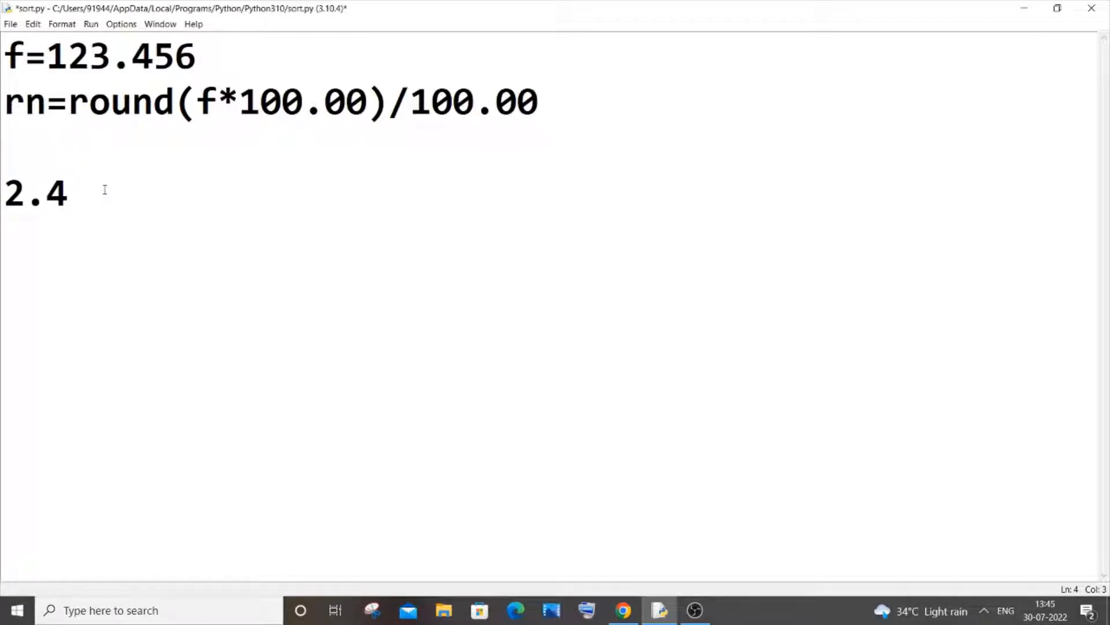
pyautogui.write('=>2')
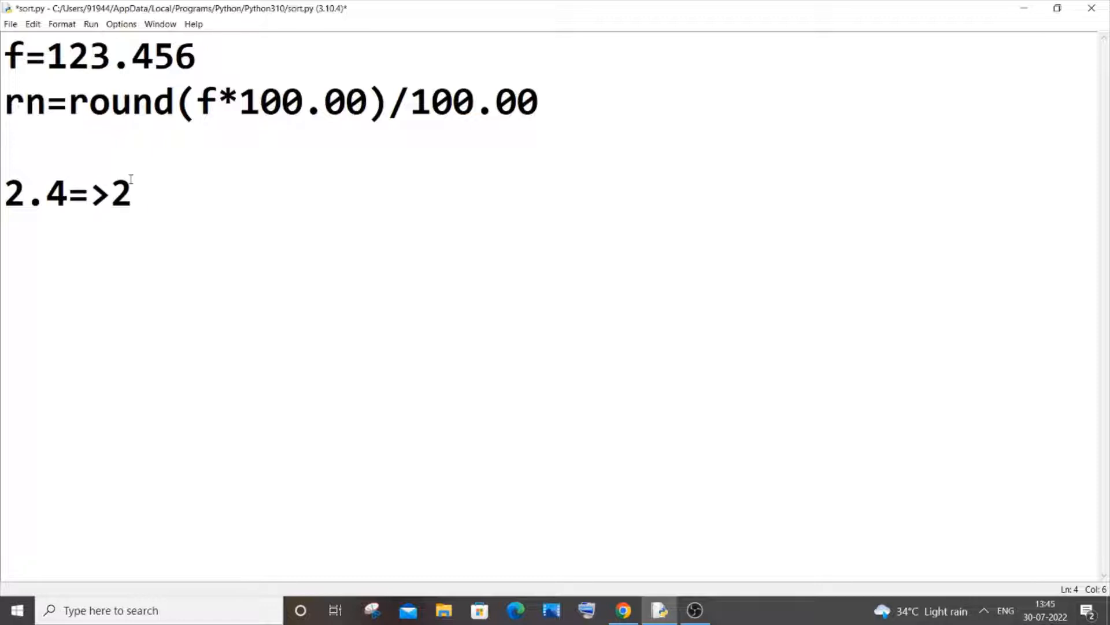
pyautogui.press('enter')
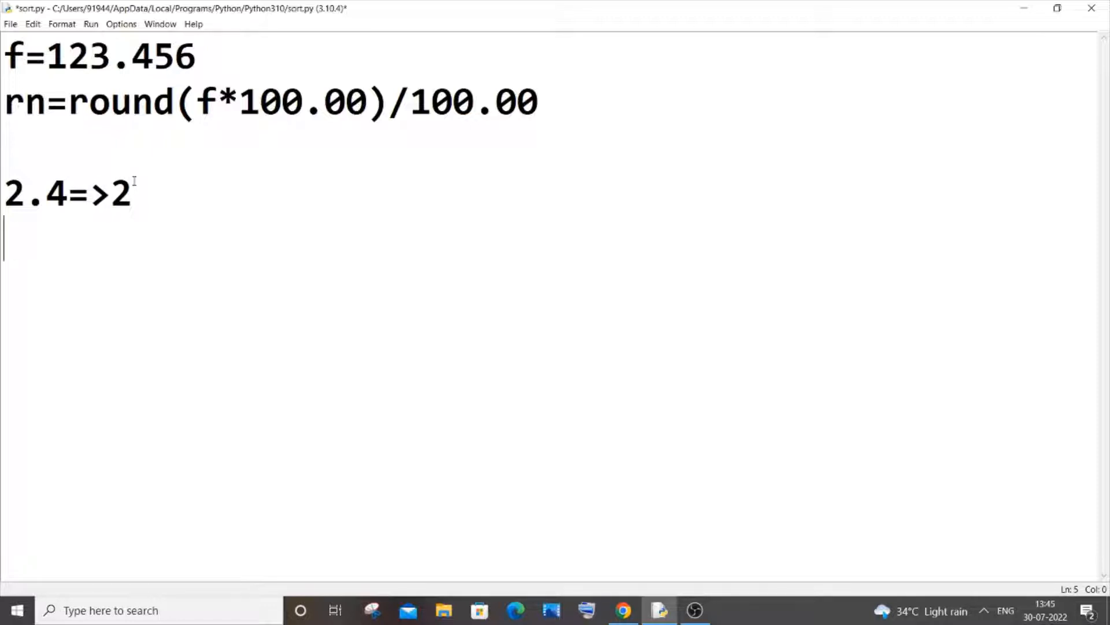
pyautogui.write('2.5')
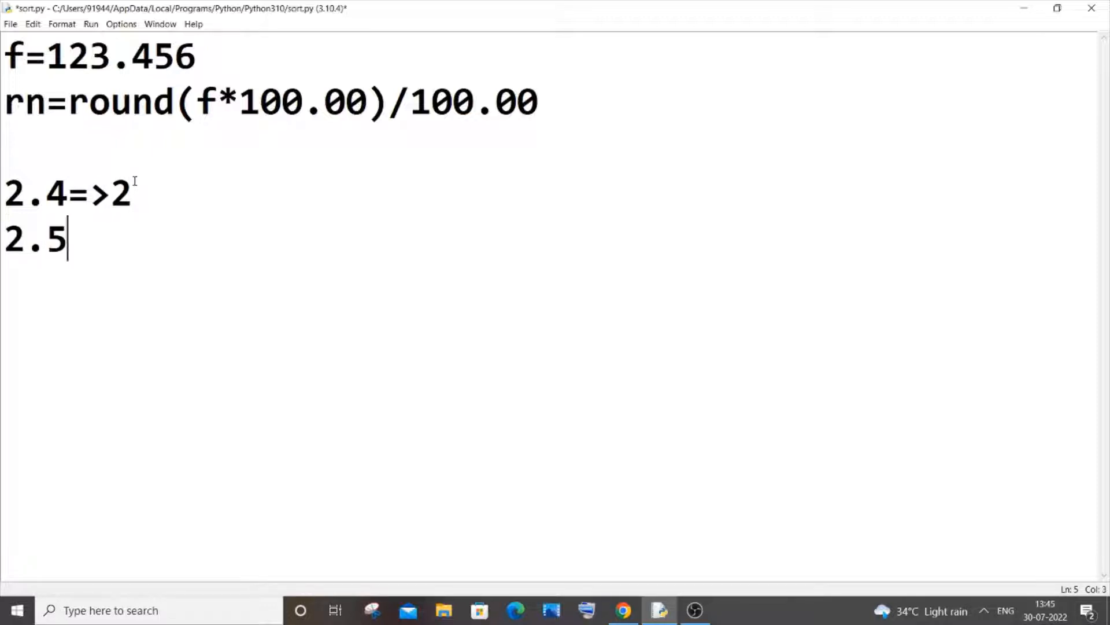
pyautogui.press('Backspace')
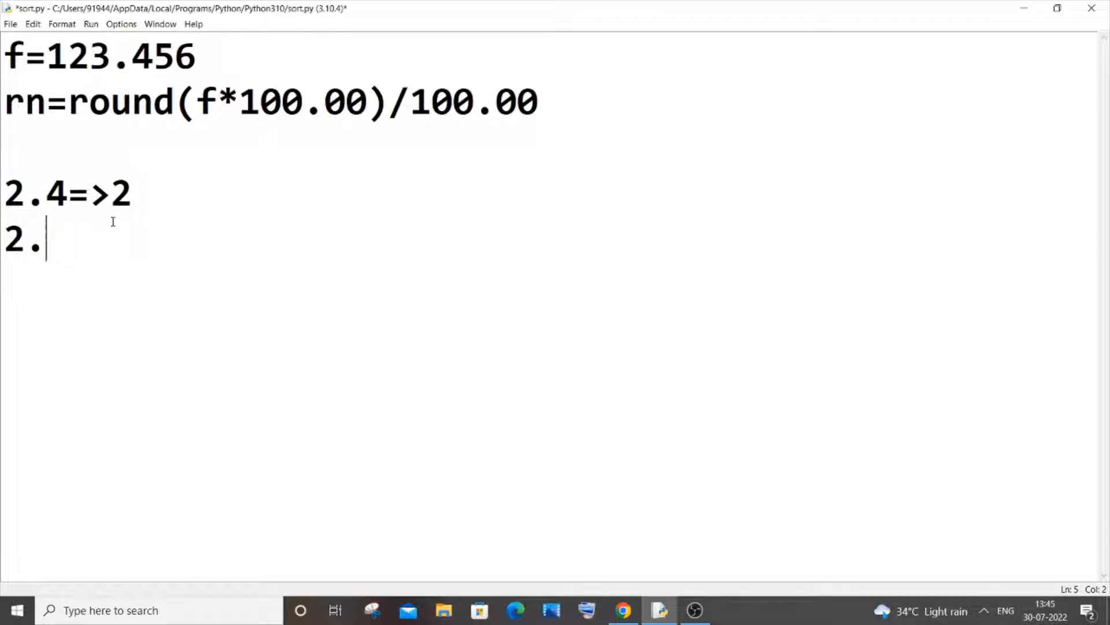
pyautogui.write('5')
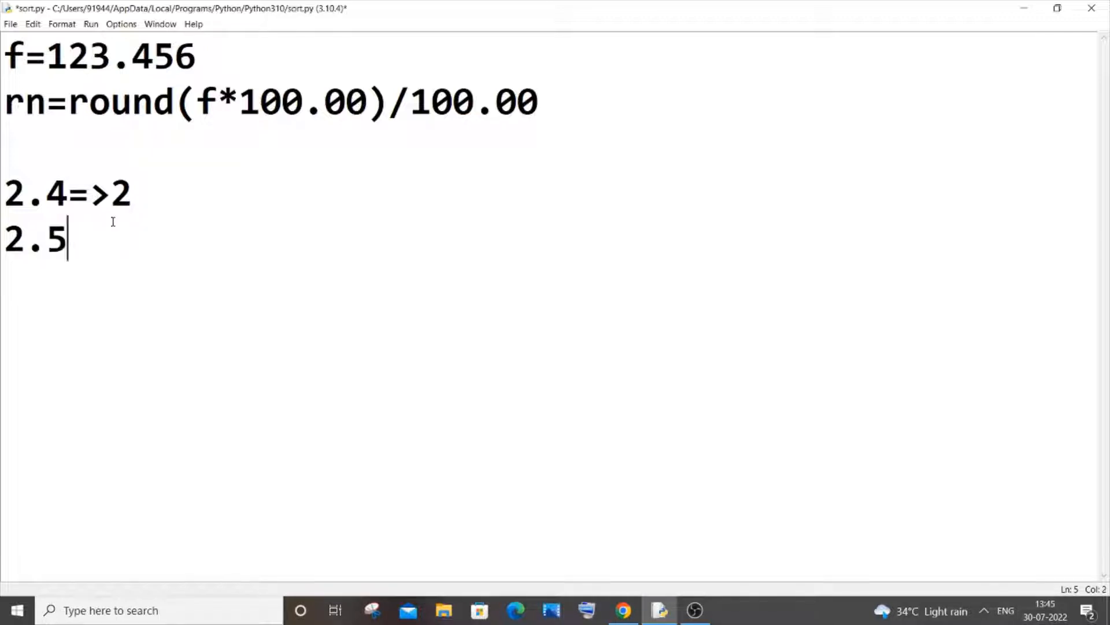
pyautogui.write('=>3')
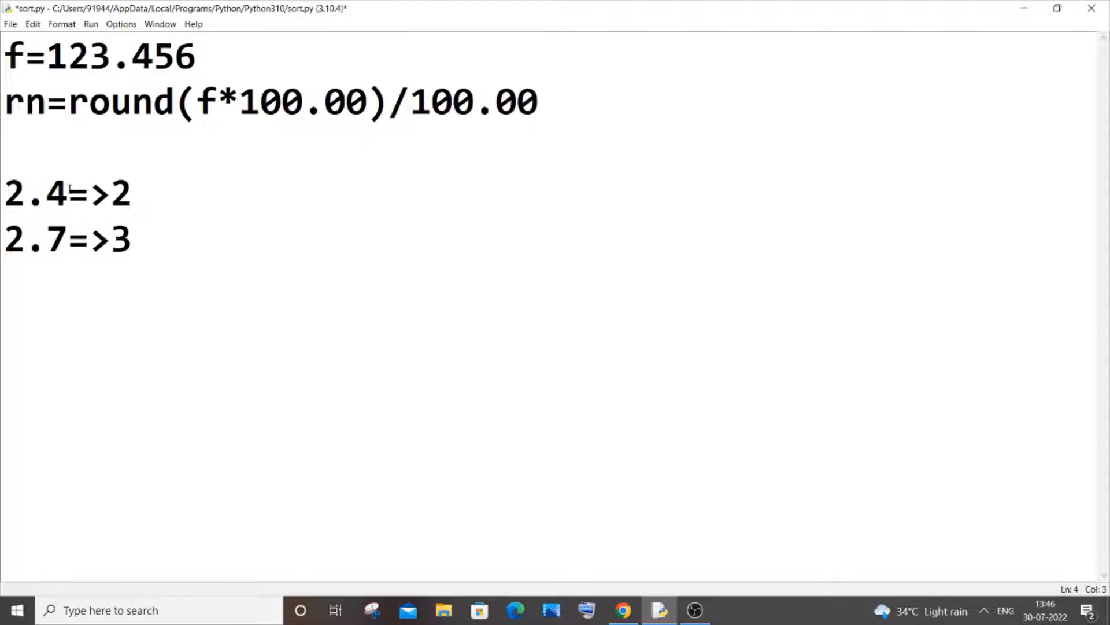
pyautogui.write('12')
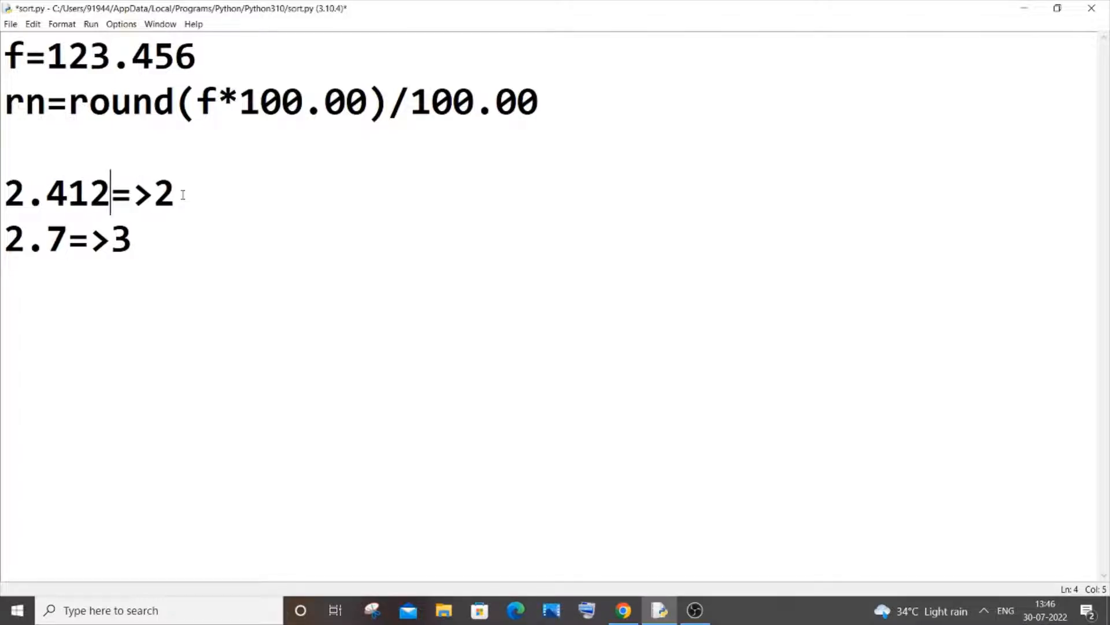
pyautogui.click(68, 240)
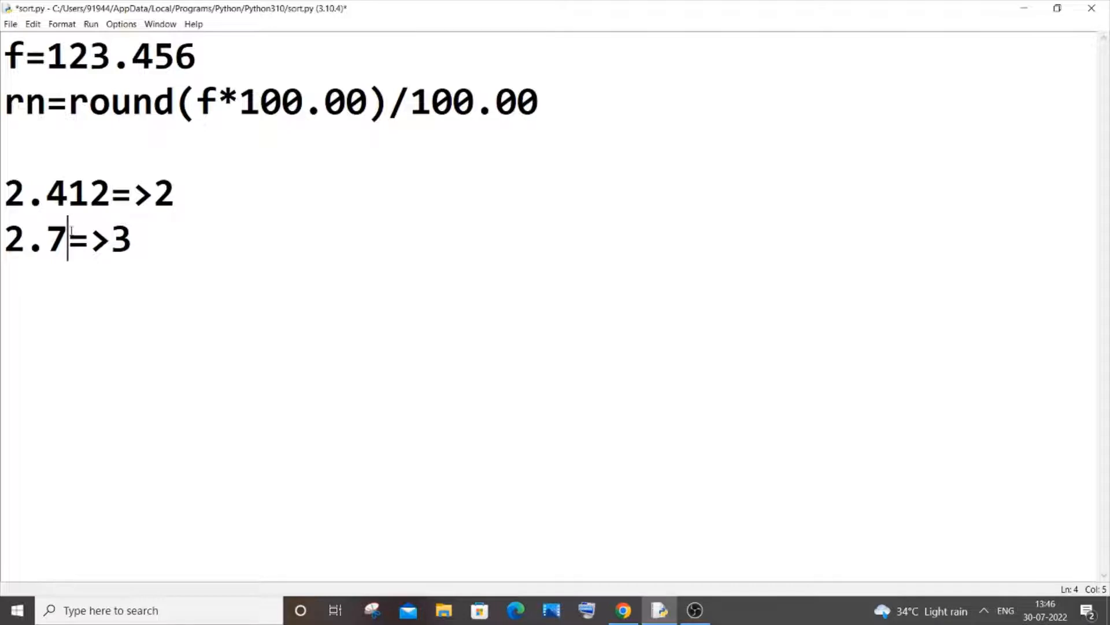
pyautogui.write('54636')
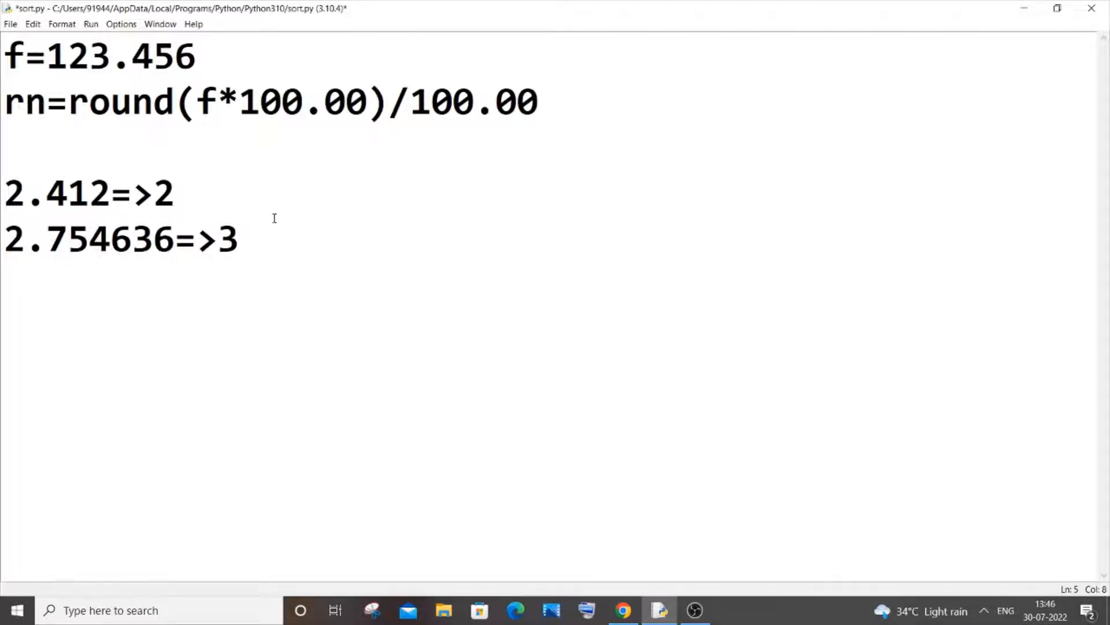
pyautogui.moveTo(50, 193); pyautogui.dragTo(239, 240)
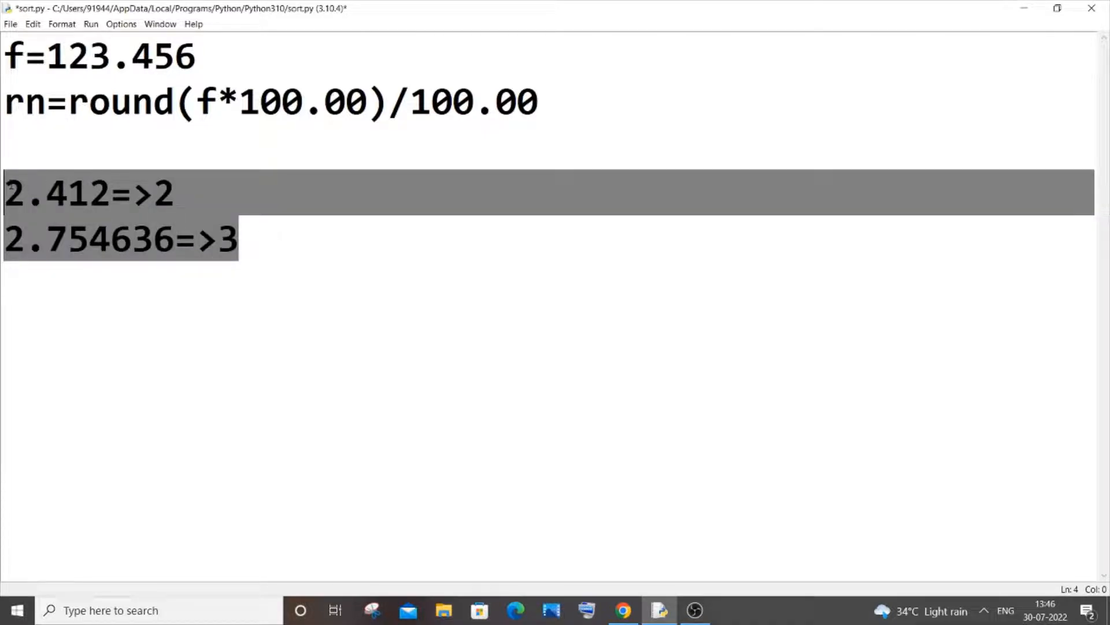
# Replace the example notes with the line 123.456*100=12345.6.
pyautogui.press('Delete')
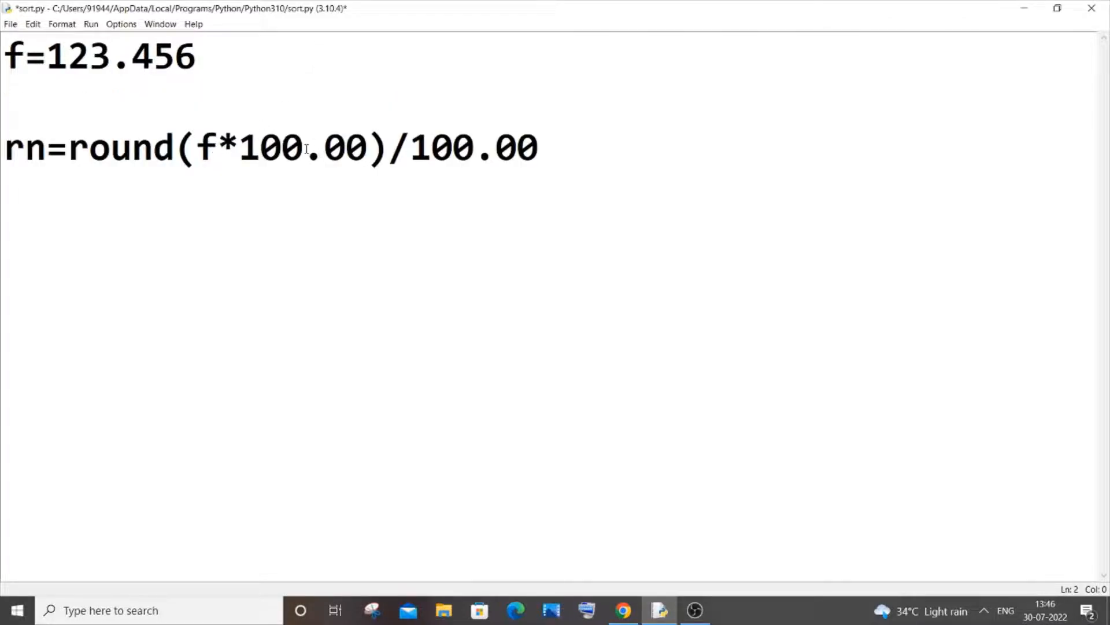
pyautogui.write('1')
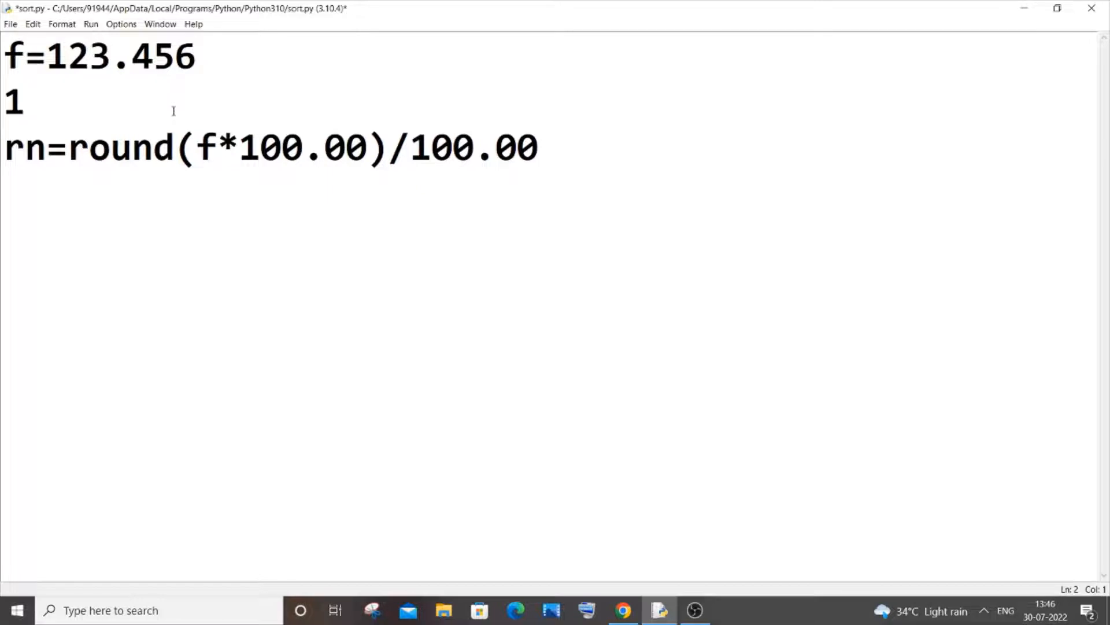
pyautogui.write('23.45')
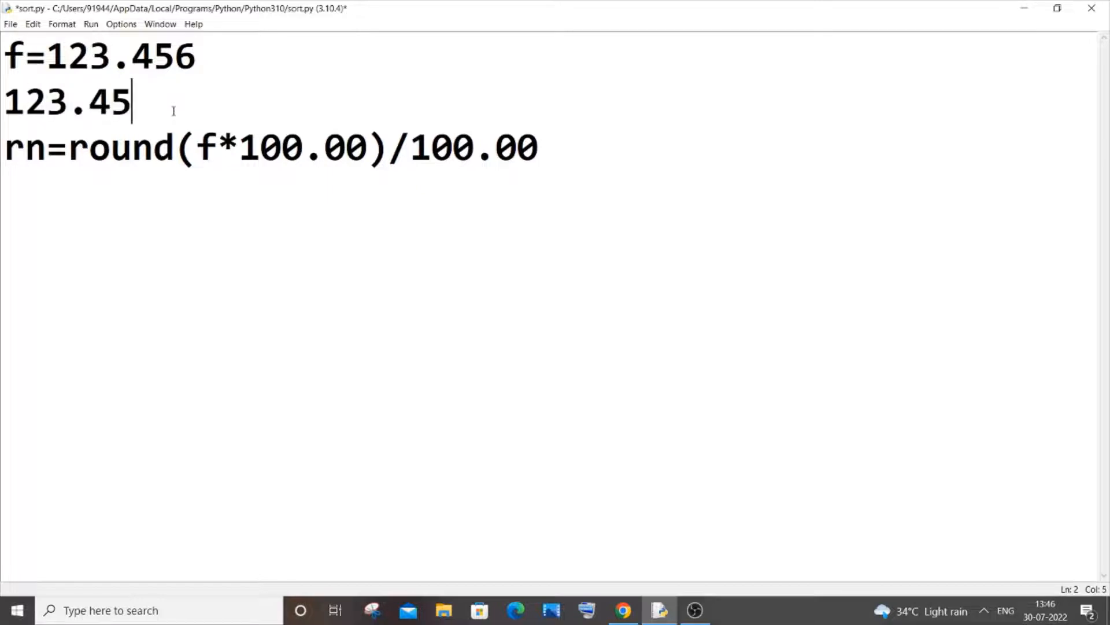
pyautogui.write('6')
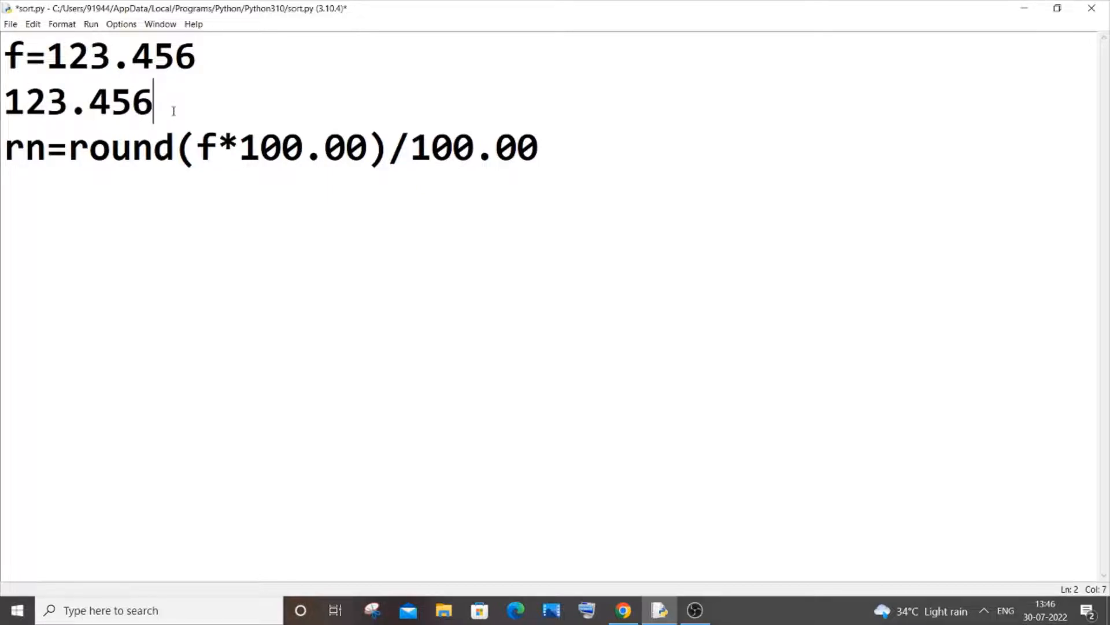
pyautogui.write('*100')
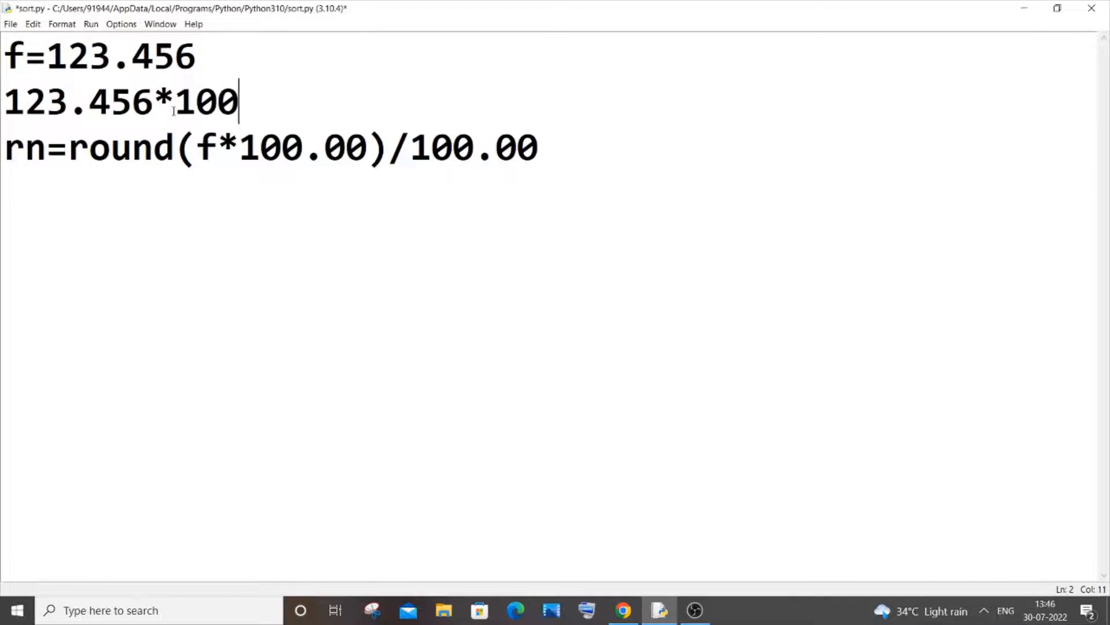
pyautogui.write('=123')
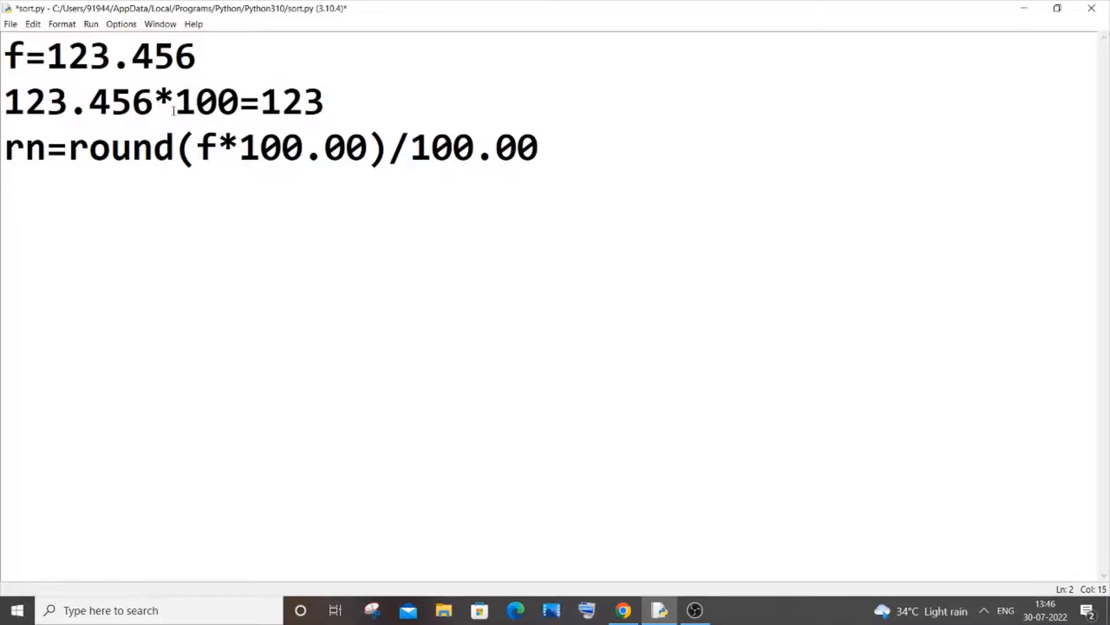
pyautogui.write('45')
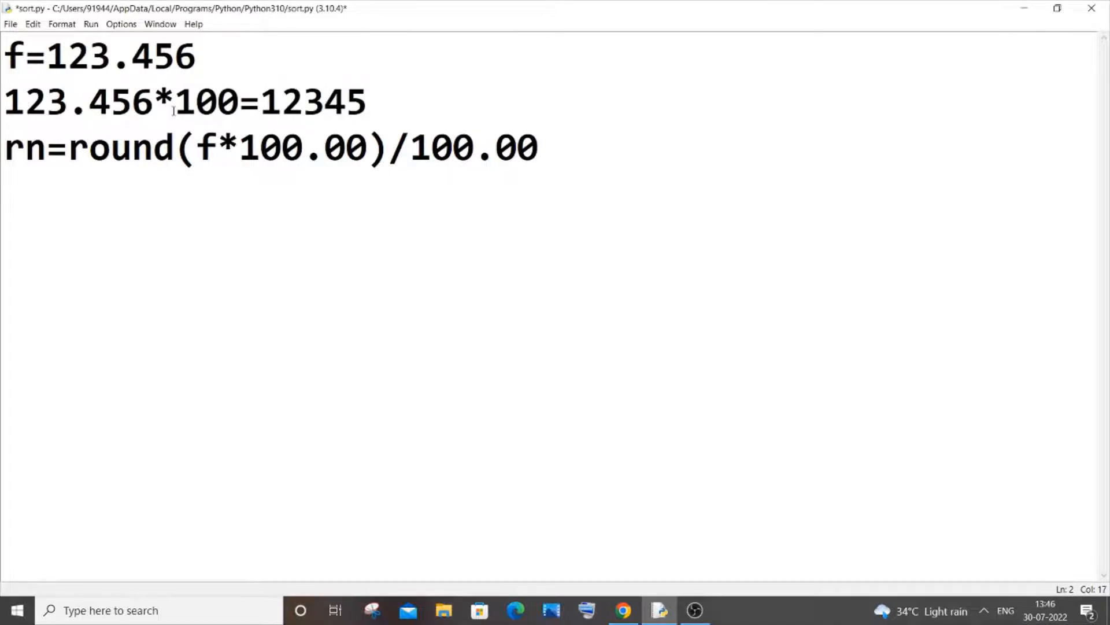
pyautogui.write('.6')
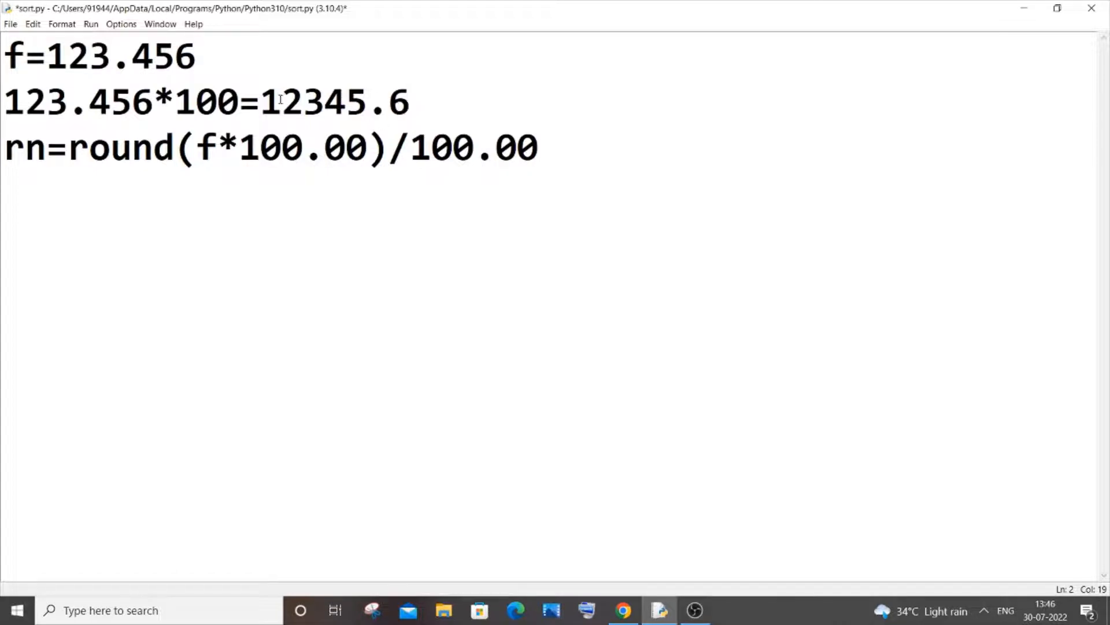
# Extend the worked line with =12346/100=123.46.
pyautogui.moveTo(262, 103); pyautogui.dragTo(409, 103)
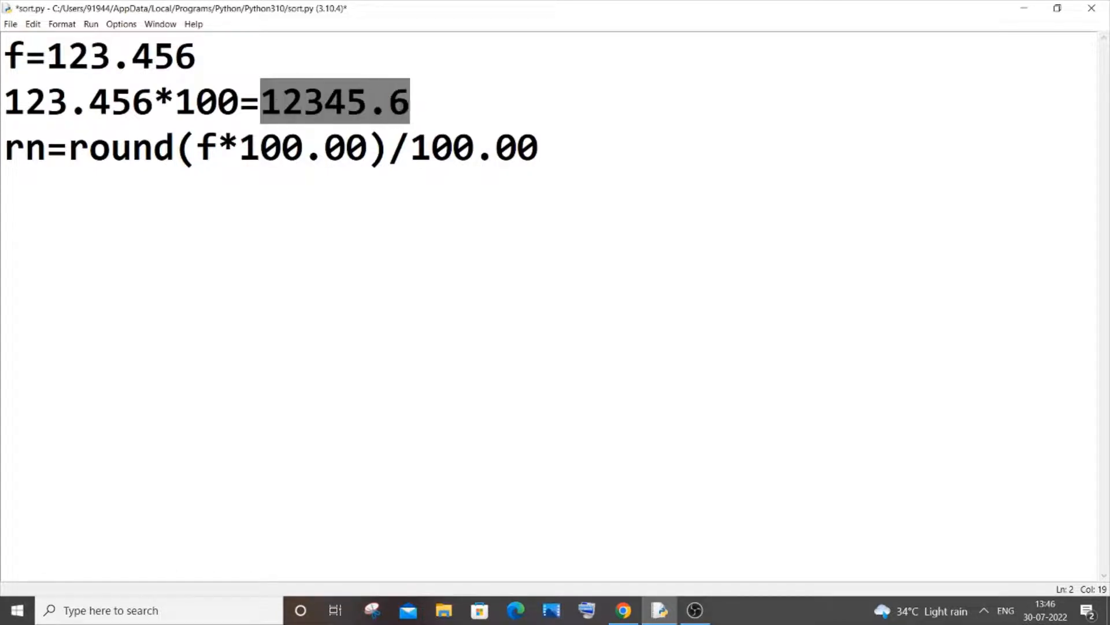
pyautogui.write('=')
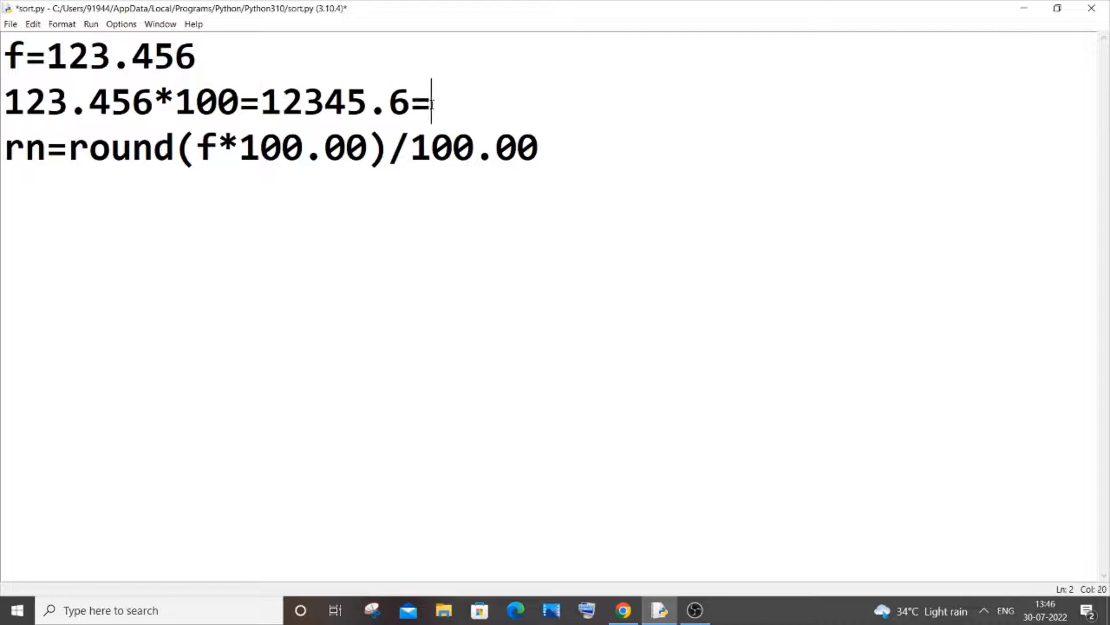
pyautogui.write('1234')
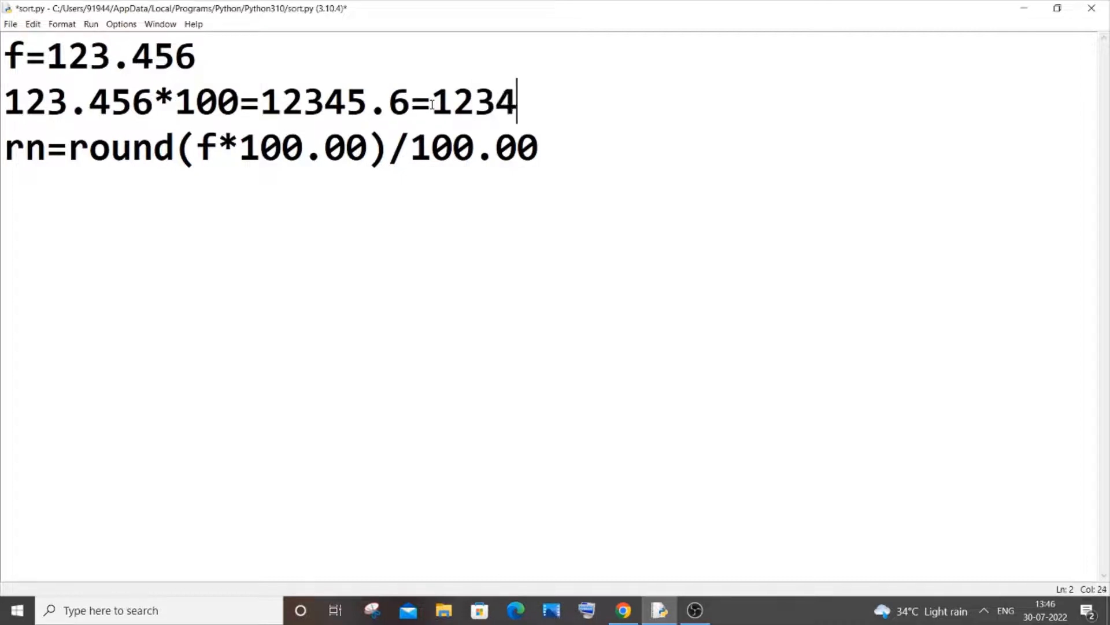
pyautogui.write('6')
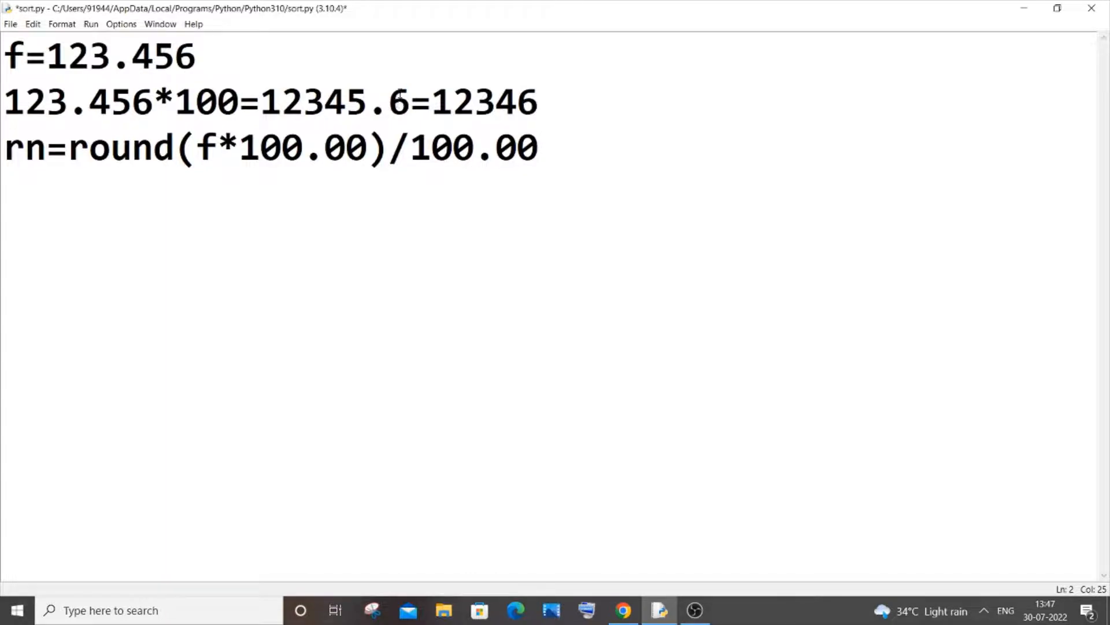
pyautogui.doubleClick(354, 103)
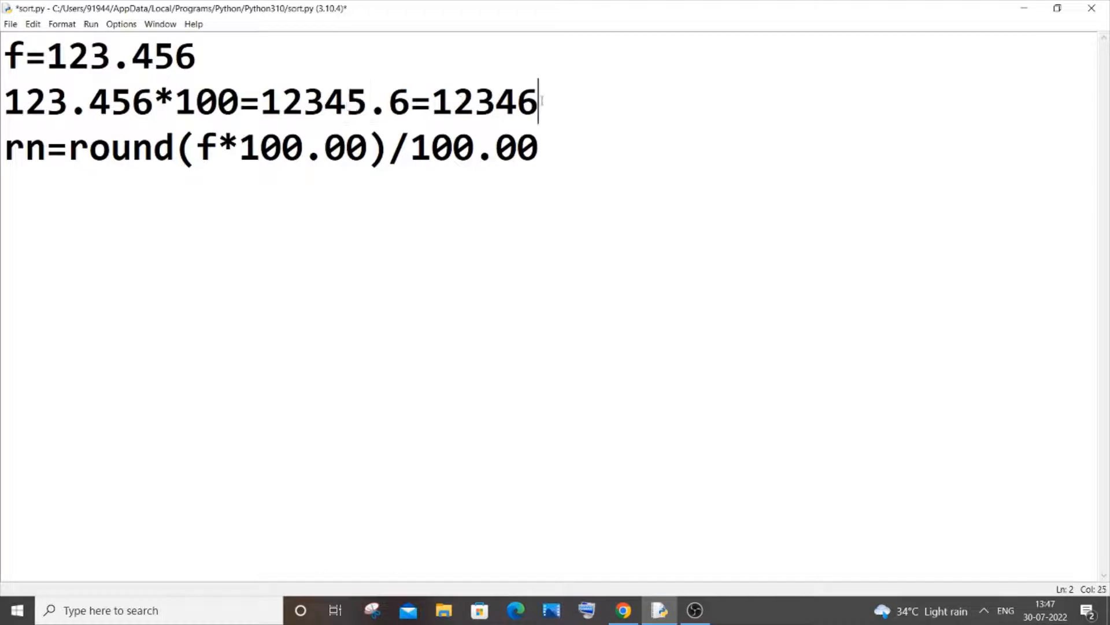
pyautogui.moveTo(430, 101); pyautogui.dragTo(537, 102)
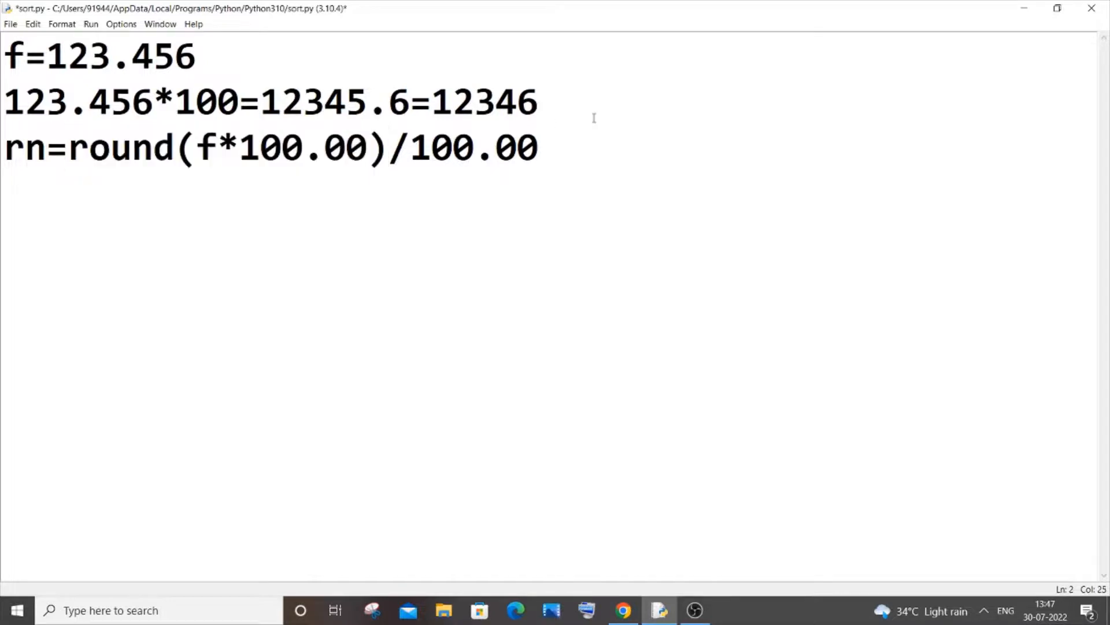
pyautogui.write('/100=')
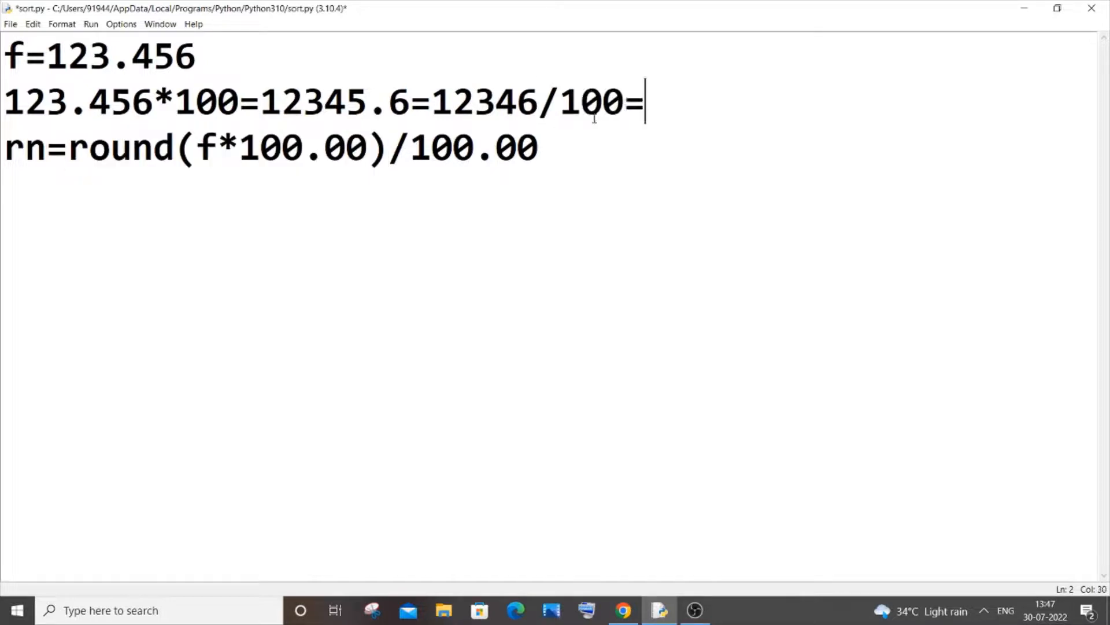
pyautogui.write('1')
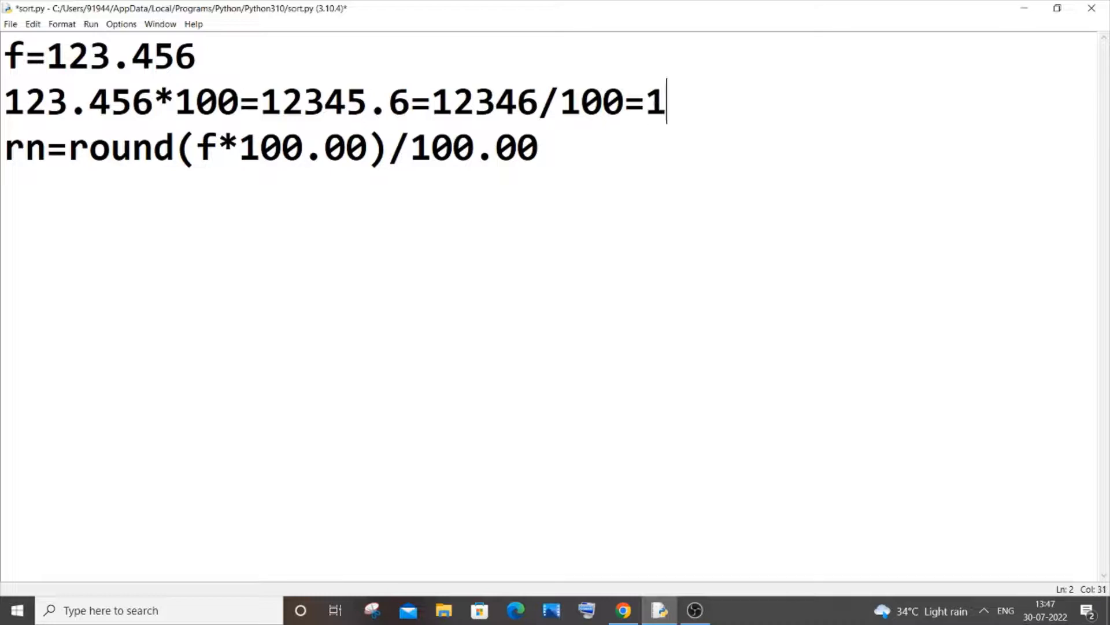
pyautogui.write('23.')
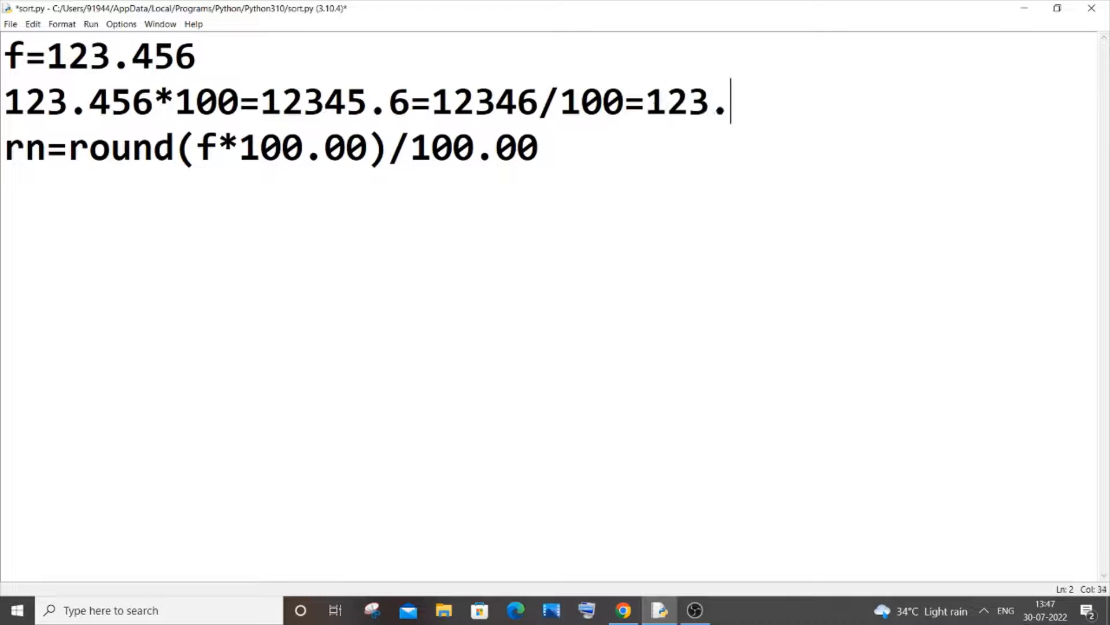
pyautogui.write('46')
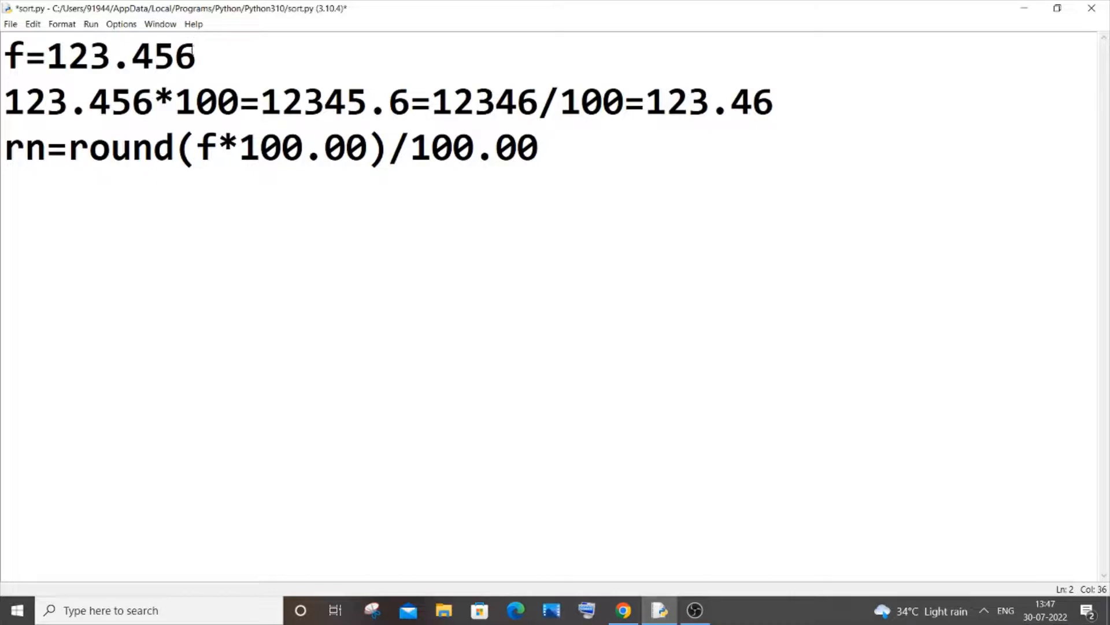
pyautogui.click(174, 55)
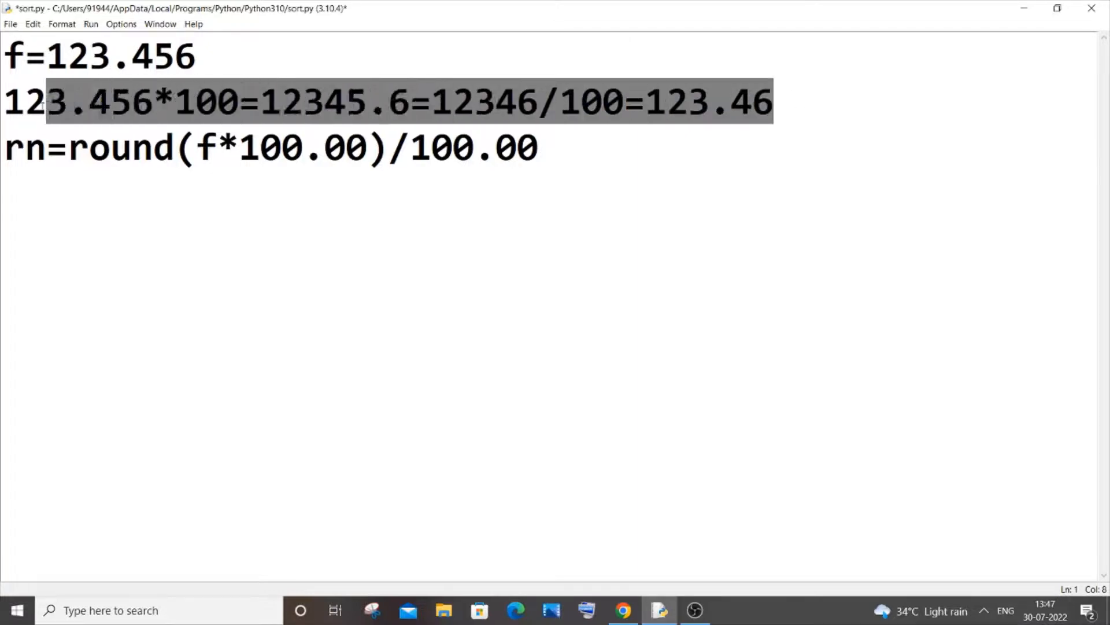
# Delete the worked example line and add print(rn) after the rounding line.
pyautogui.press('Delete')
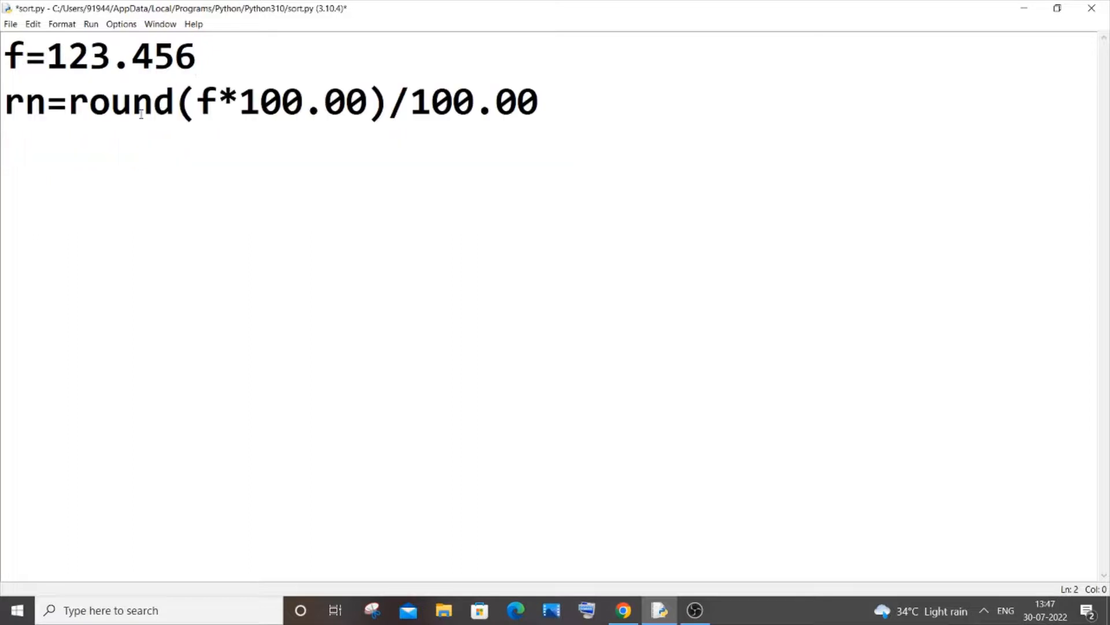
pyautogui.press('enter')
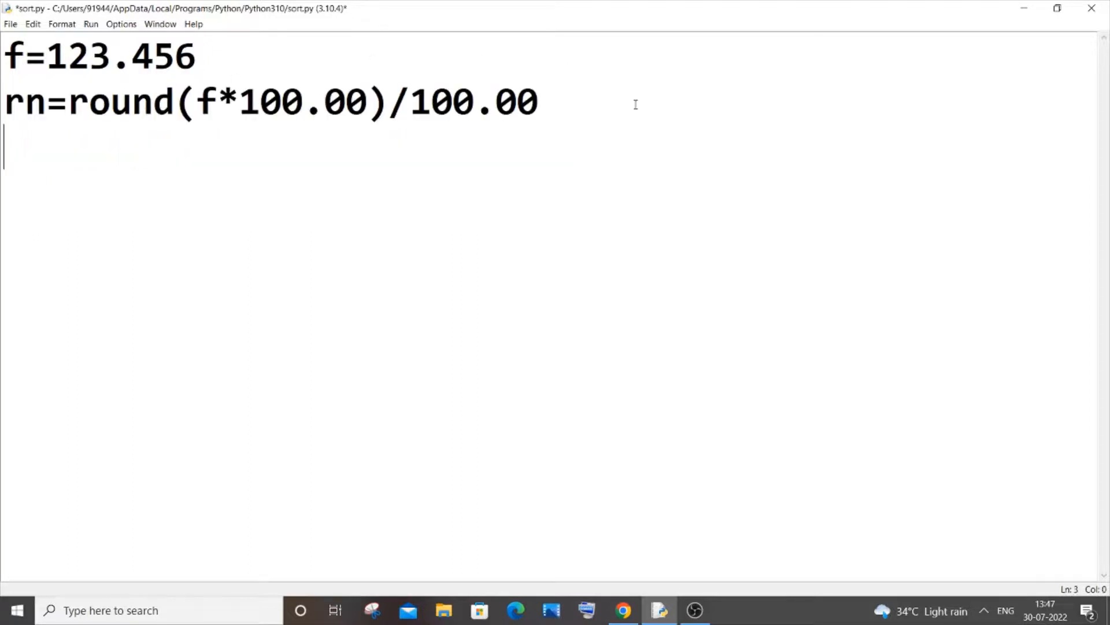
pyautogui.write('print')
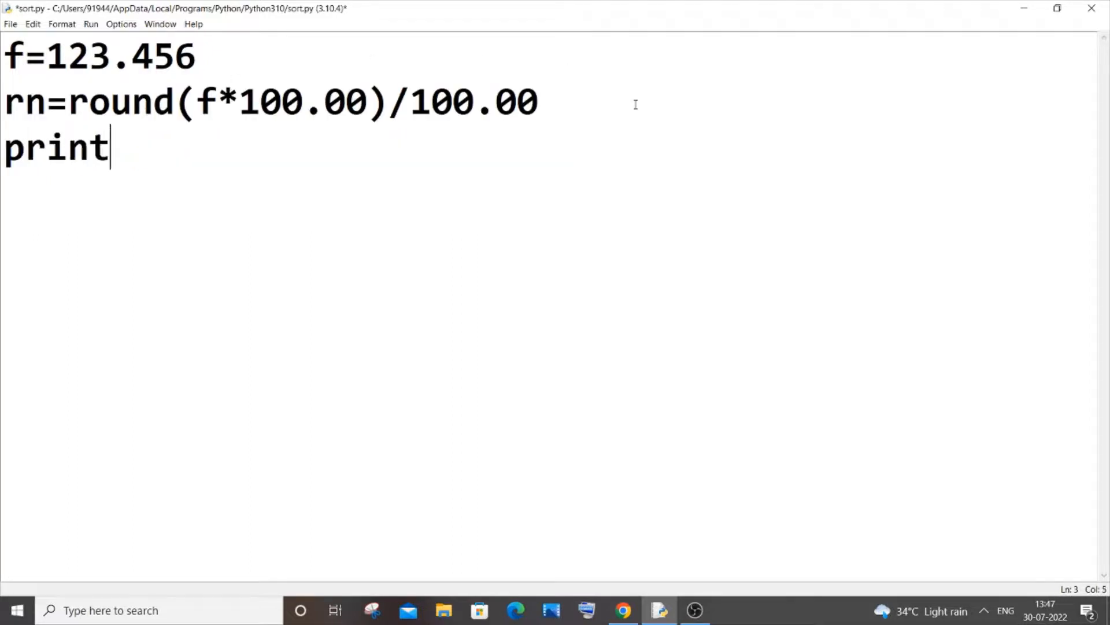
pyautogui.write('(rn')
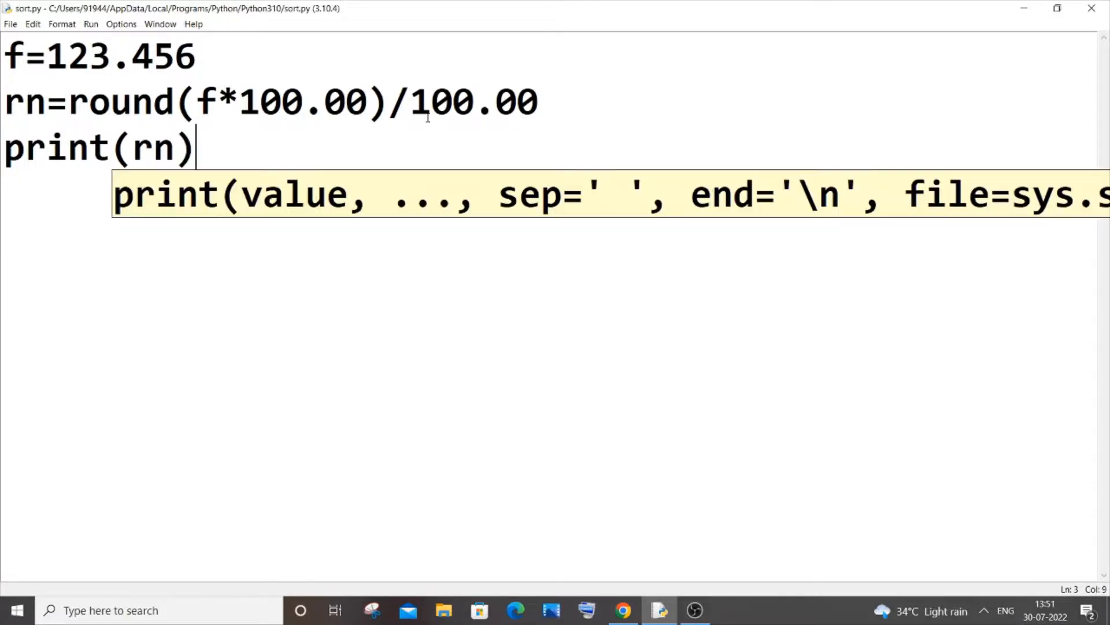
pyautogui.click(91, 24)
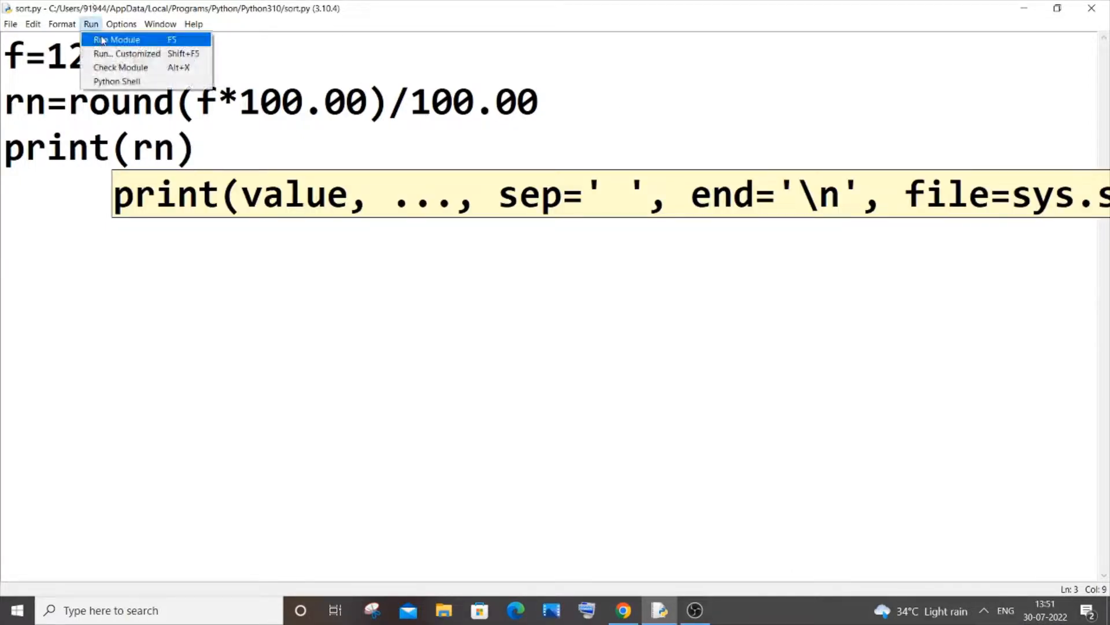
# Run sort.py with Run Module (F5) and return to the script.
pyautogui.click(117, 39)
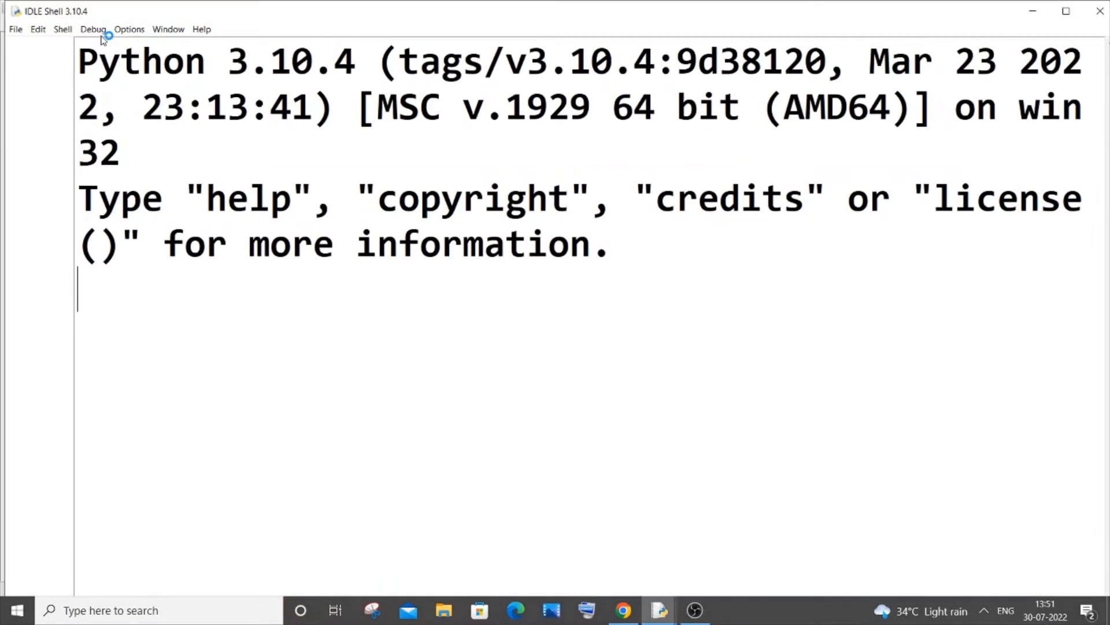
pyautogui.press('F5')
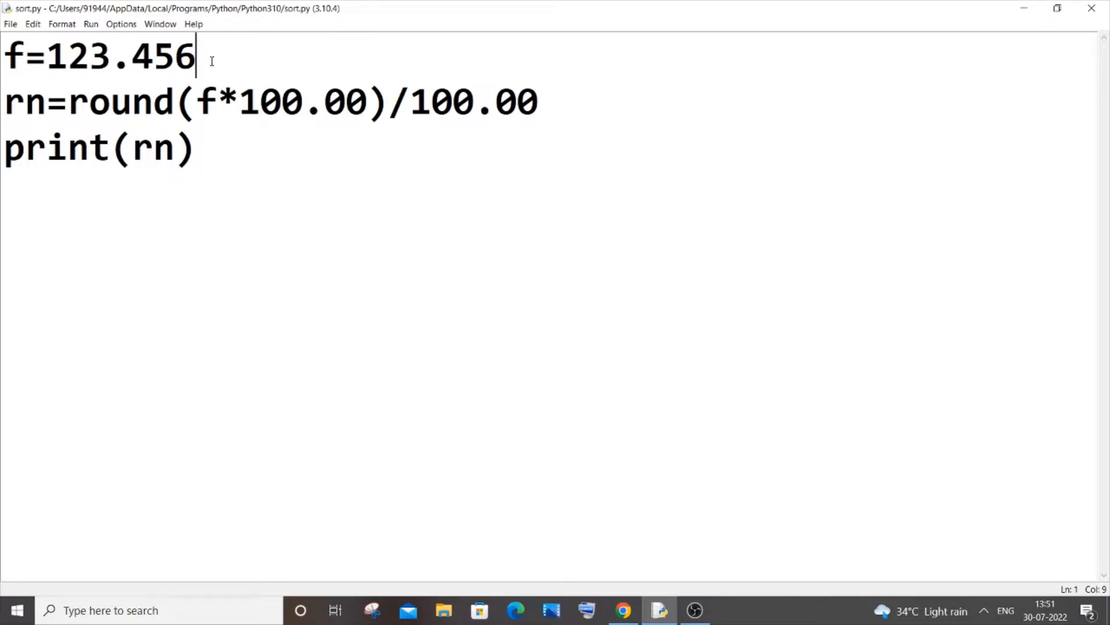
# Change f to 123.4564 and both rounding factors to 1000.00.
pyautogui.write('7')
pyautogui.click(549, 239)
pyautogui.write('12')
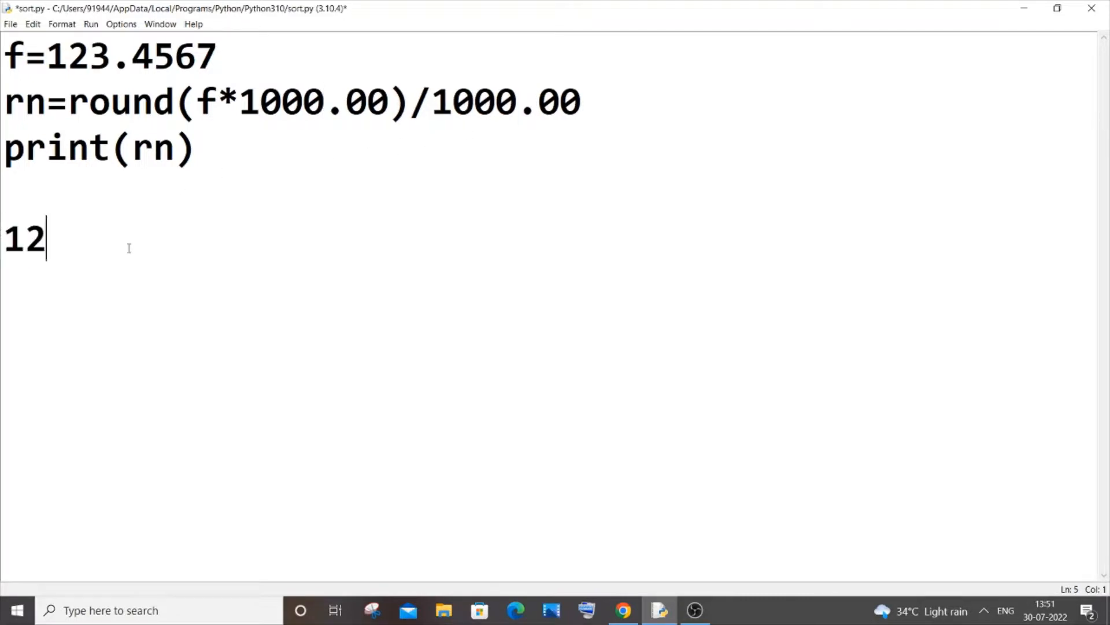
pyautogui.write('.4')
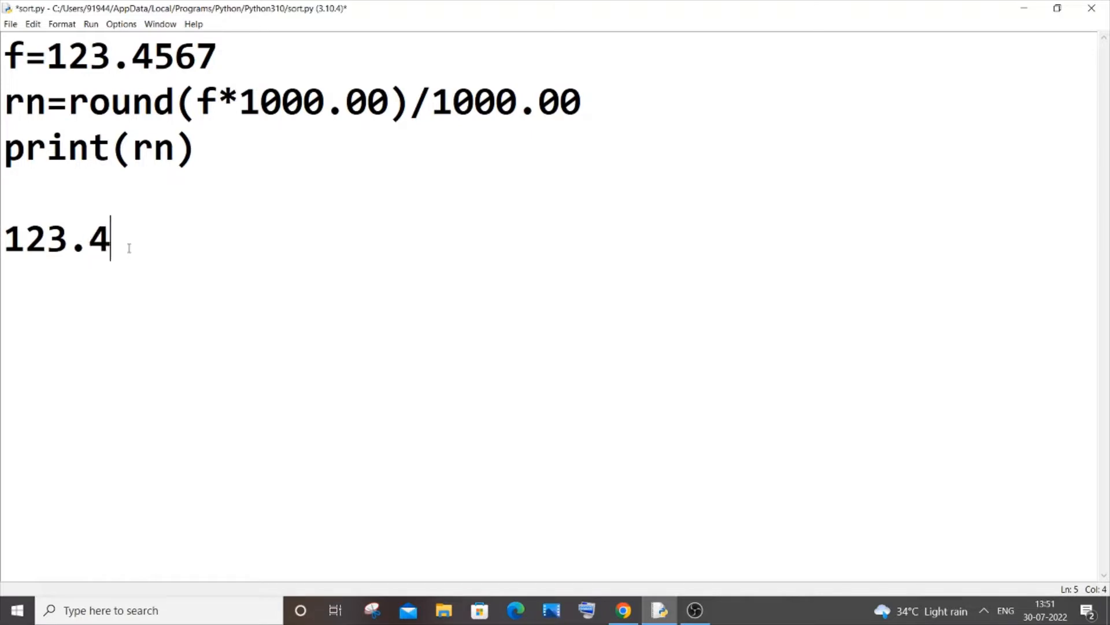
pyautogui.write('57')
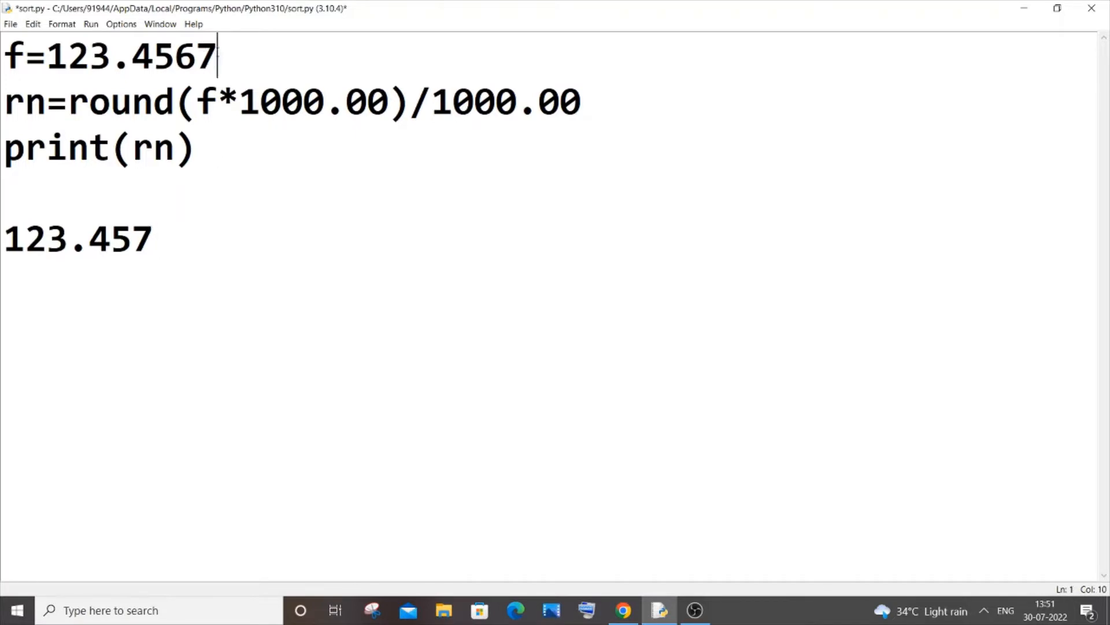
pyautogui.press('Backspace')
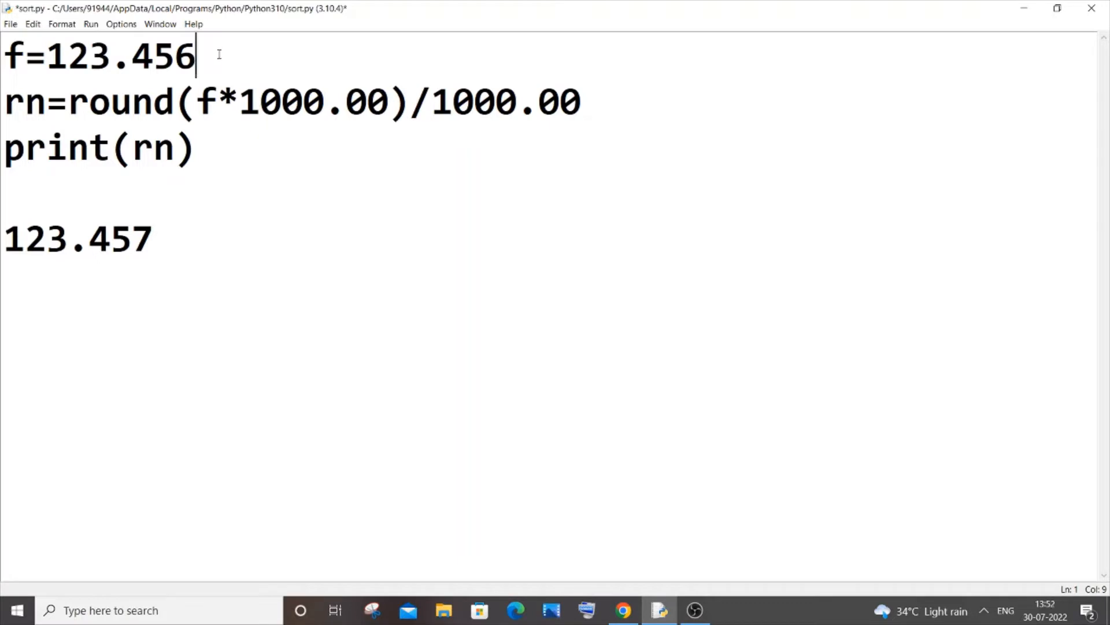
pyautogui.write('4')
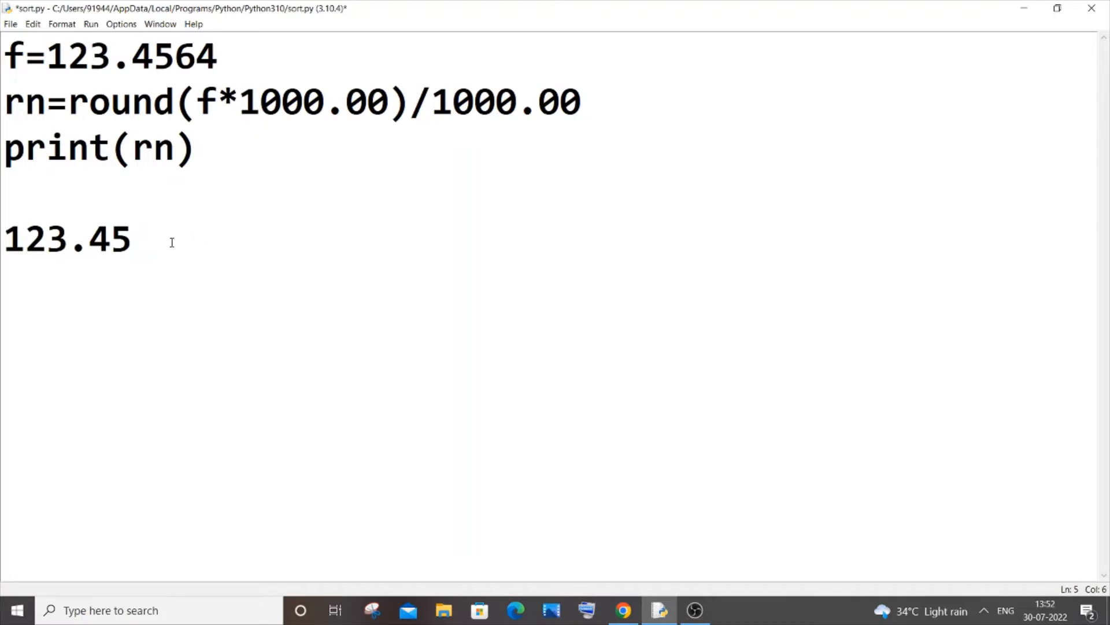
pyautogui.write('6')
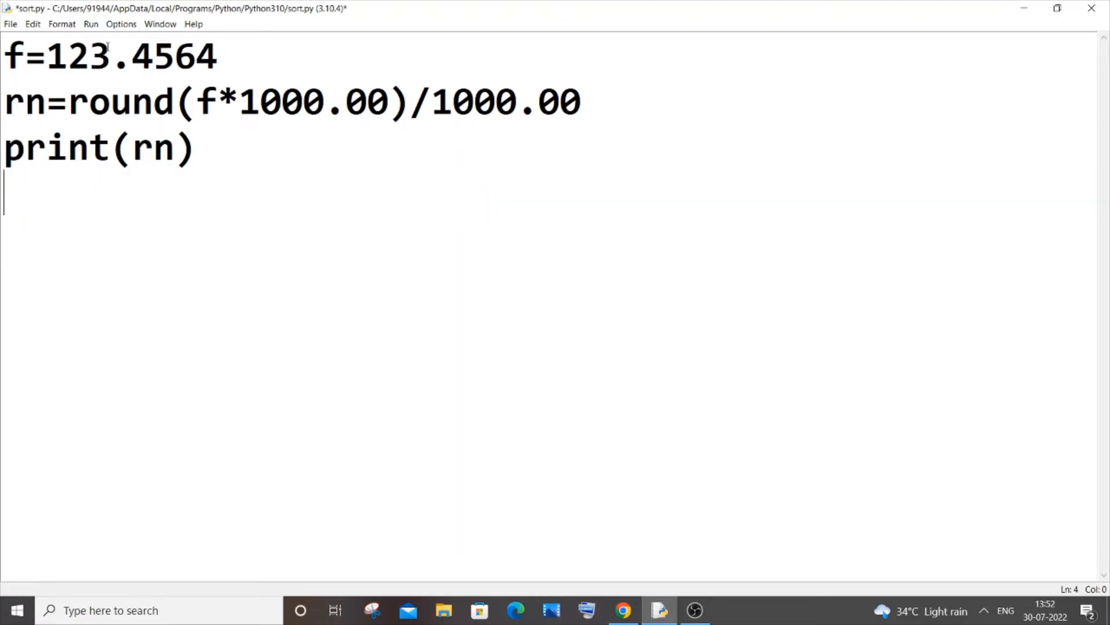
# Run sort.py via Run > Run Module so the Shell prints 123.456.
pyautogui.doubleClick(184, 56)
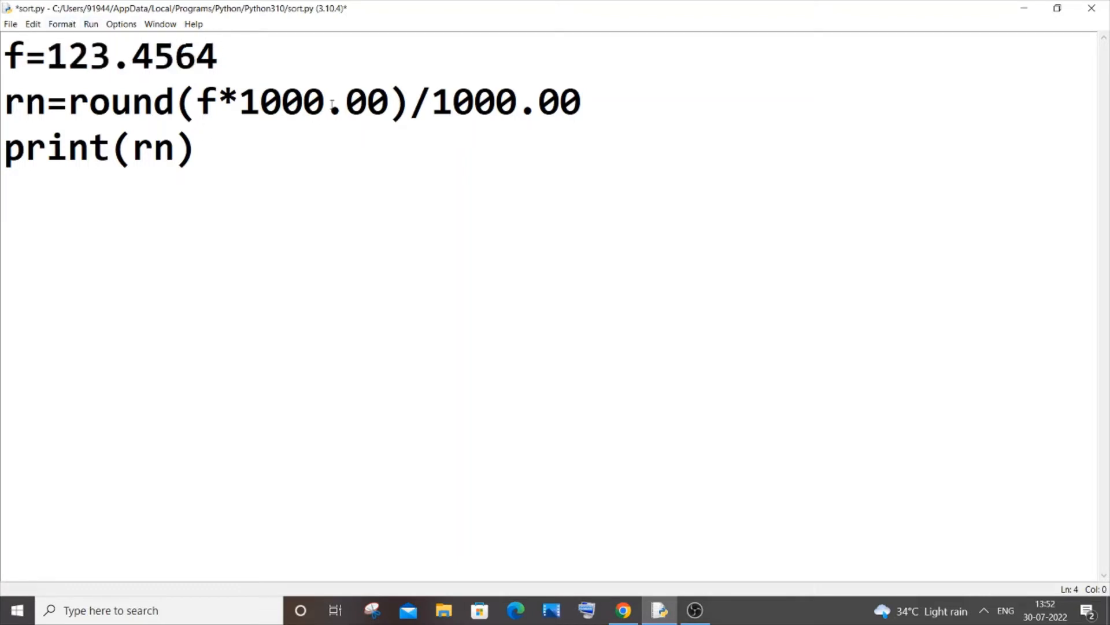
pyautogui.click(90, 23)
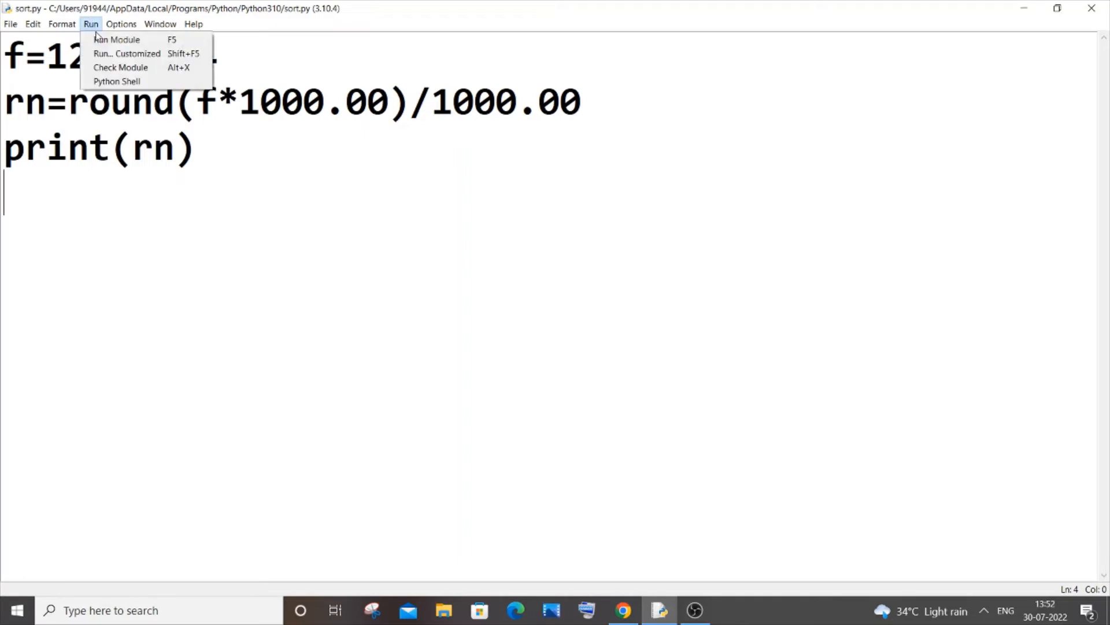
pyautogui.click(116, 38)
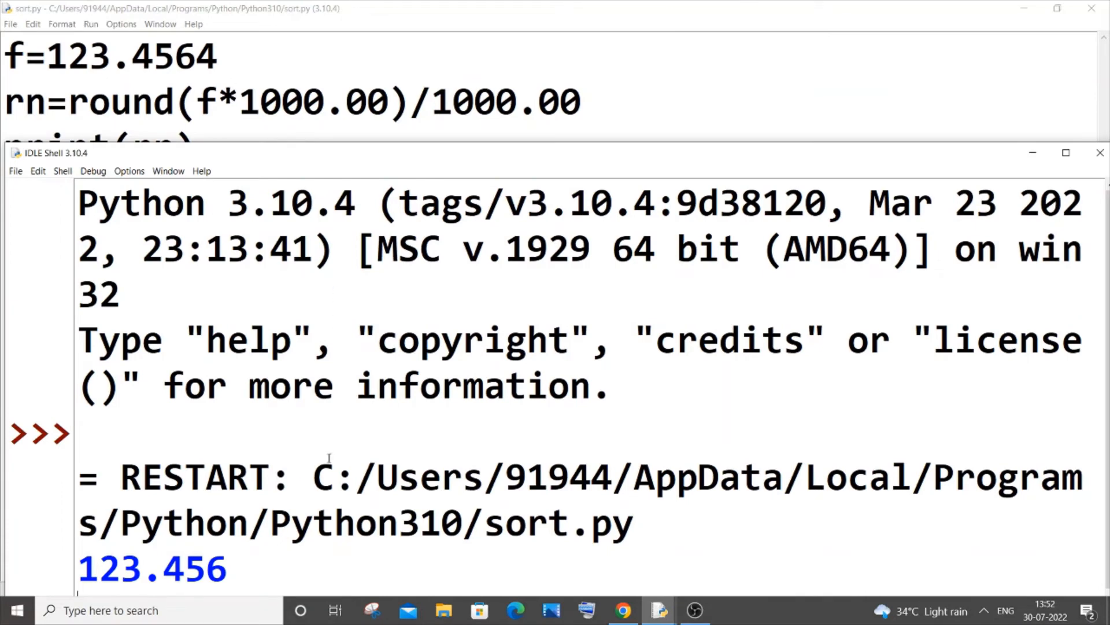
pyautogui.moveTo(414, 169)
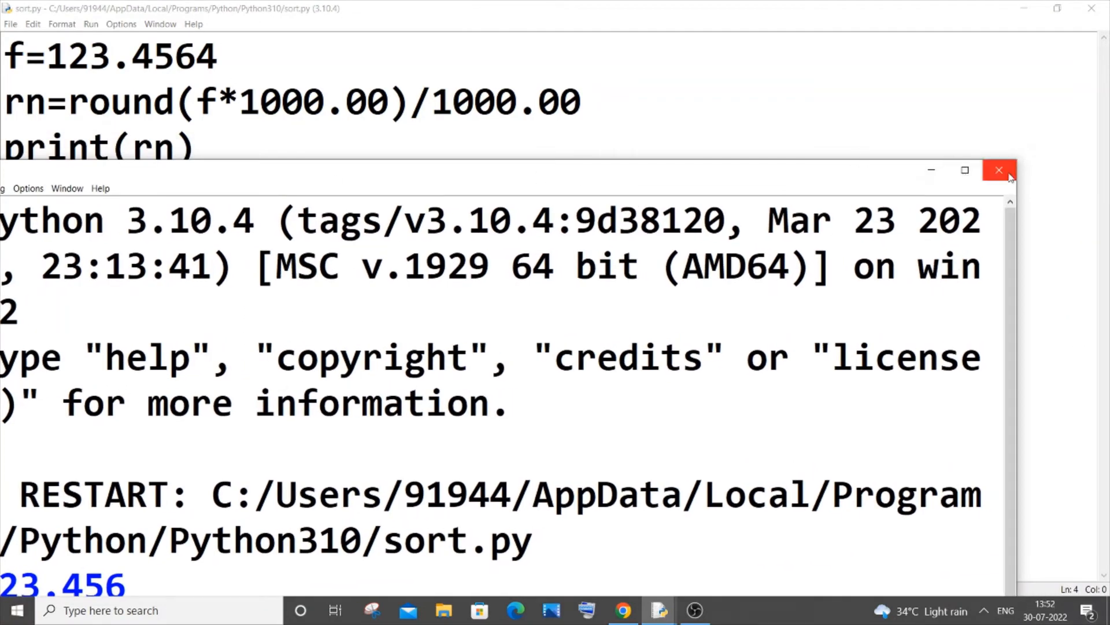
# Close the IDLE Shell window to return to the sort.py editor.
pyautogui.click(999, 170)
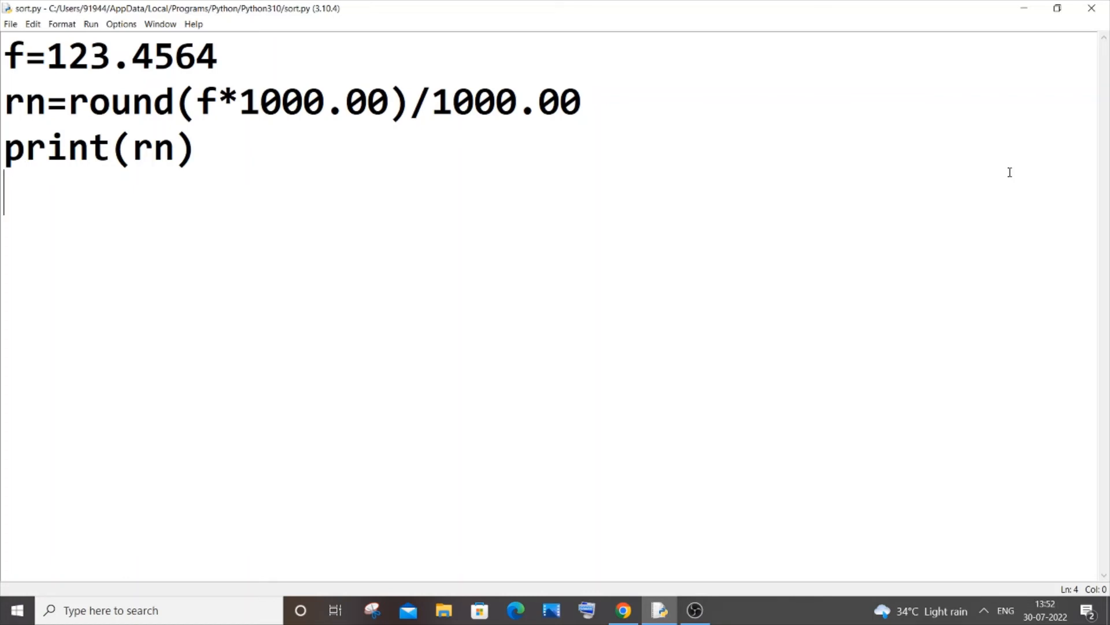
pyautogui.moveTo(988, 340)
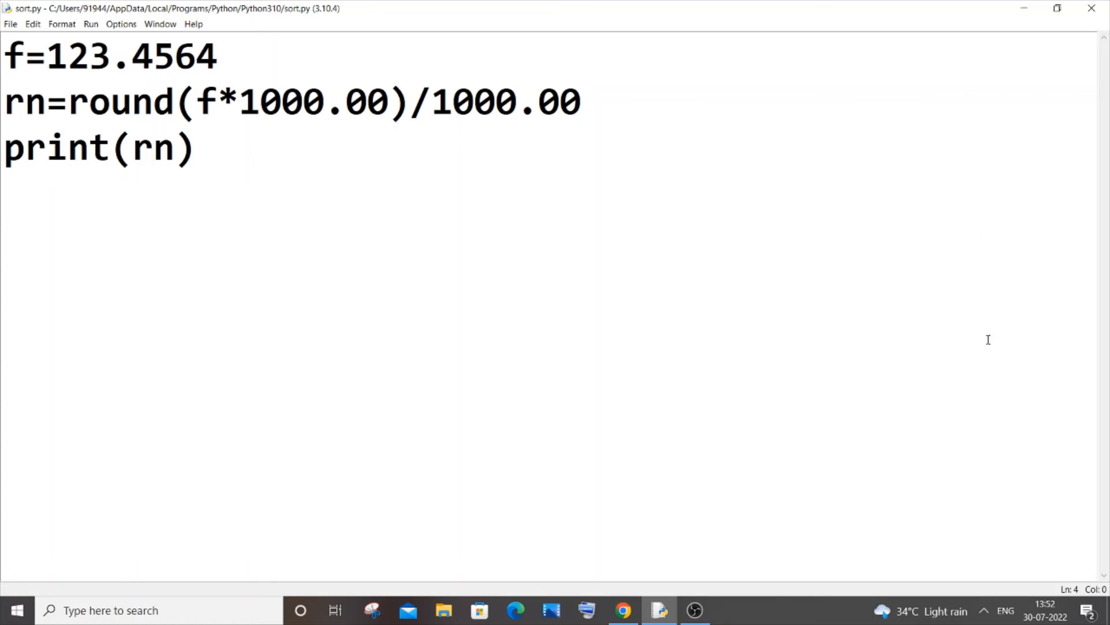